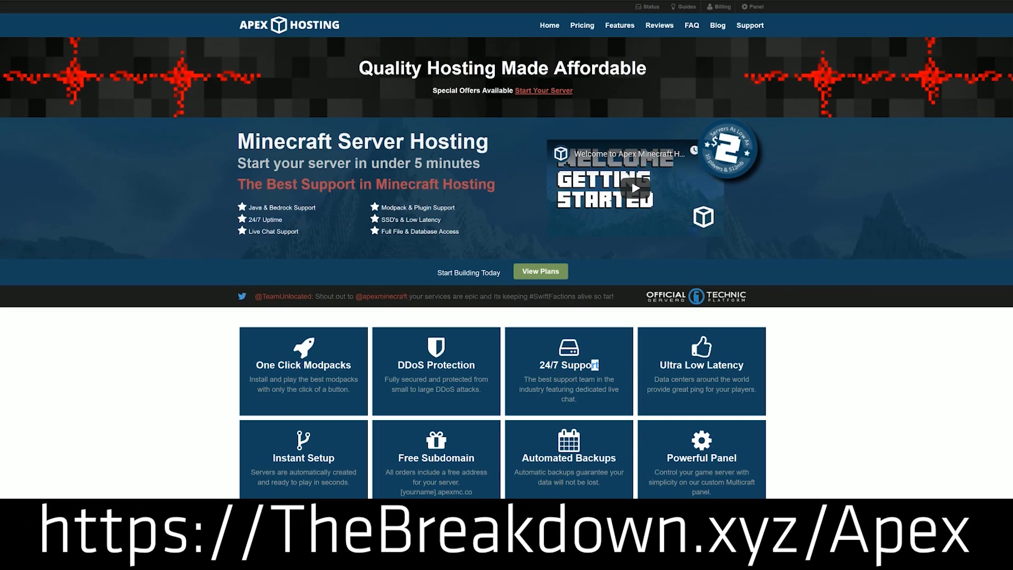
Scroll the TheBreakdown.xyz custom maps article down to the '1) Freaky Parkour' entry
double_click(567, 364)
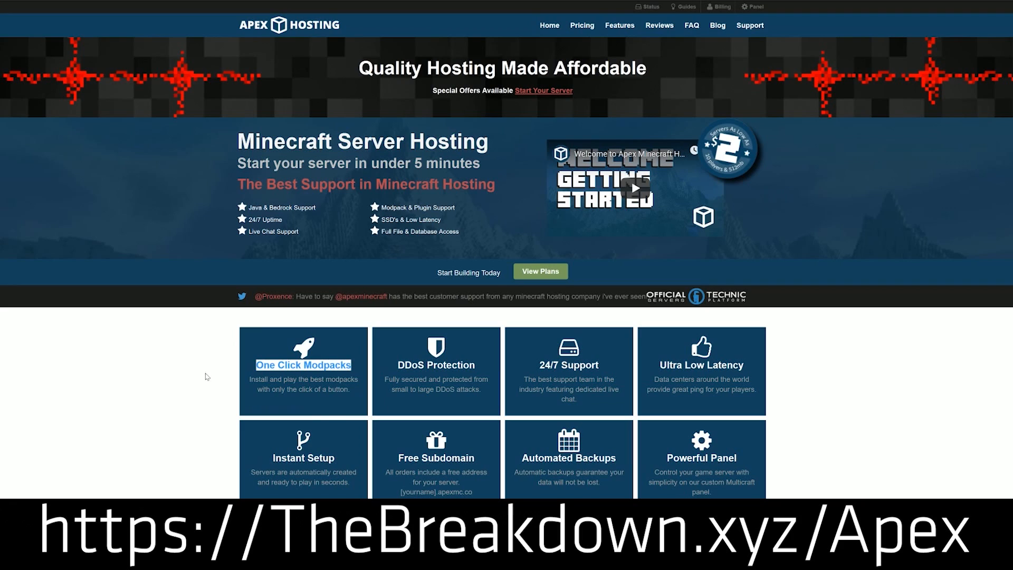
scroll(down, 3)
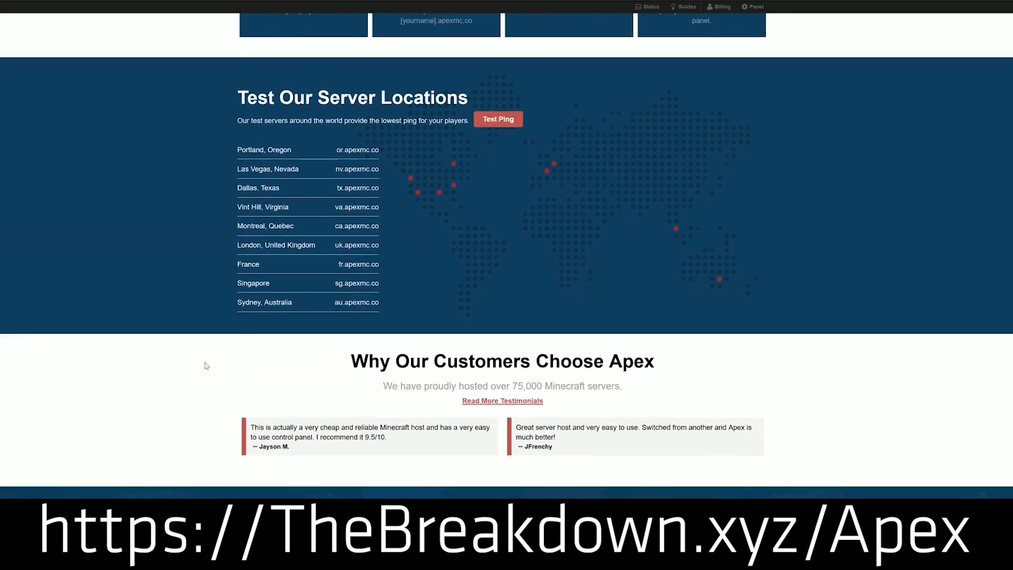
scroll(down, 3)
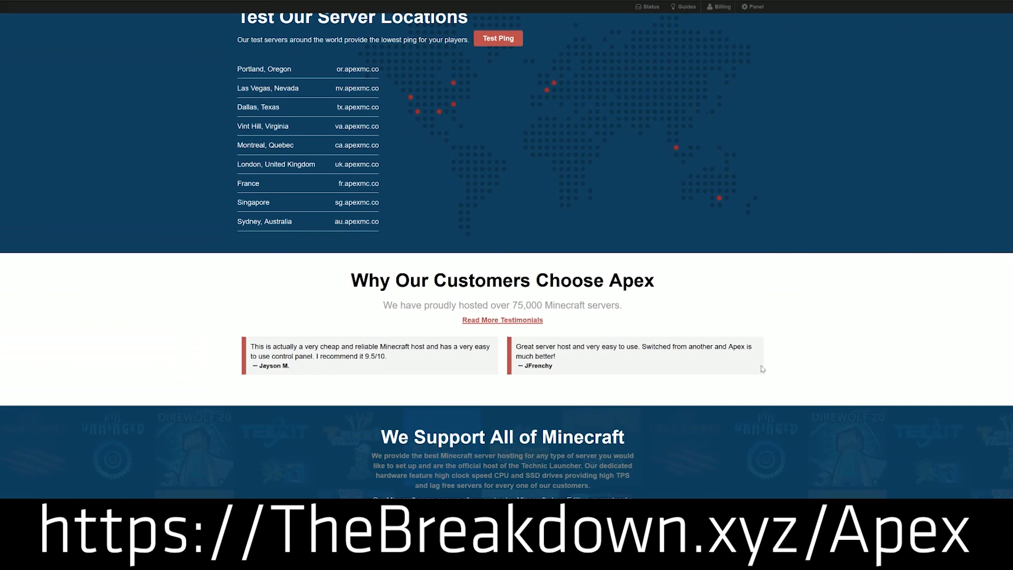
scroll(down, 3)
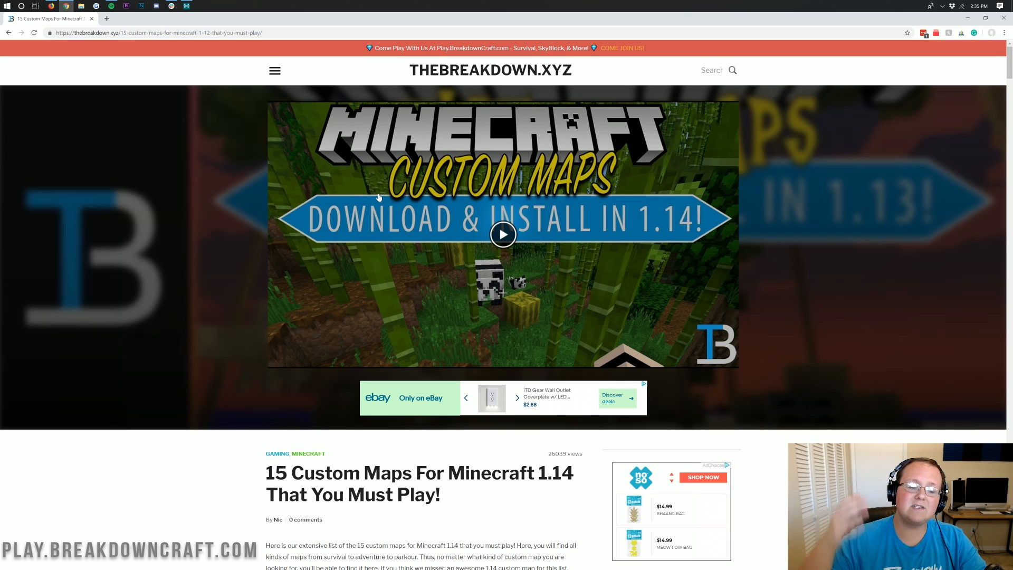
scroll(down, 3)
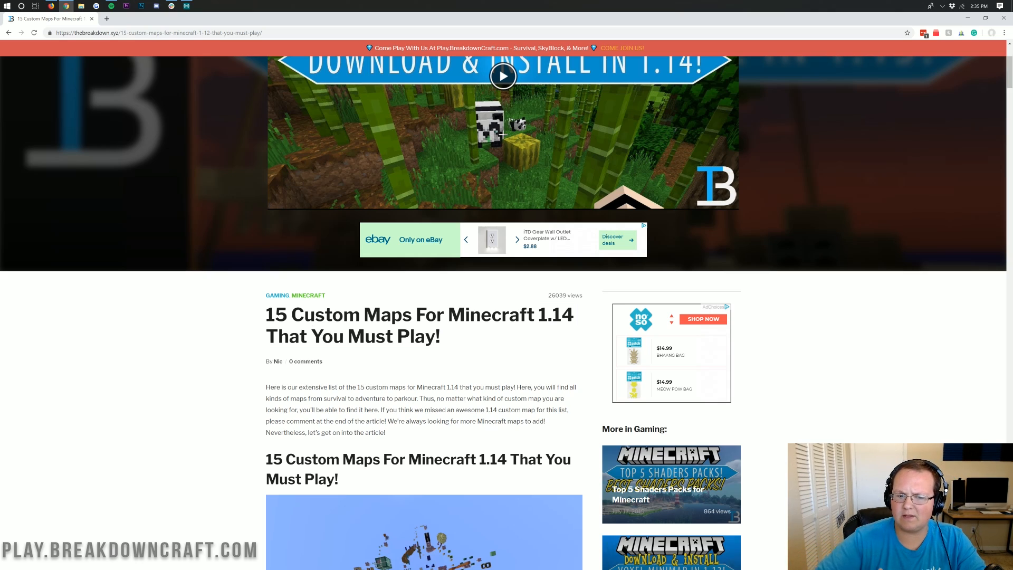
scroll(down, 3)
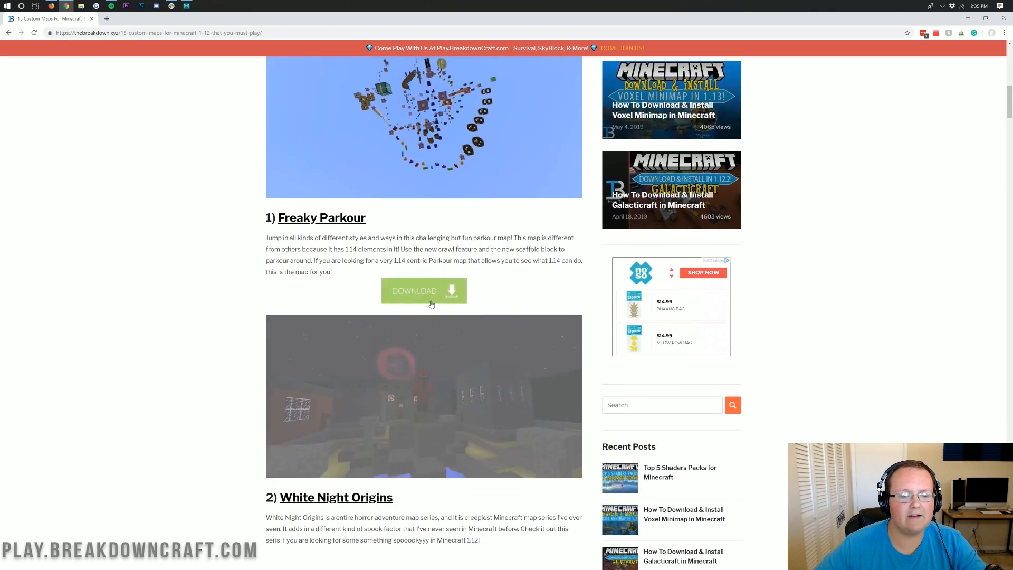
scroll(down, 3)
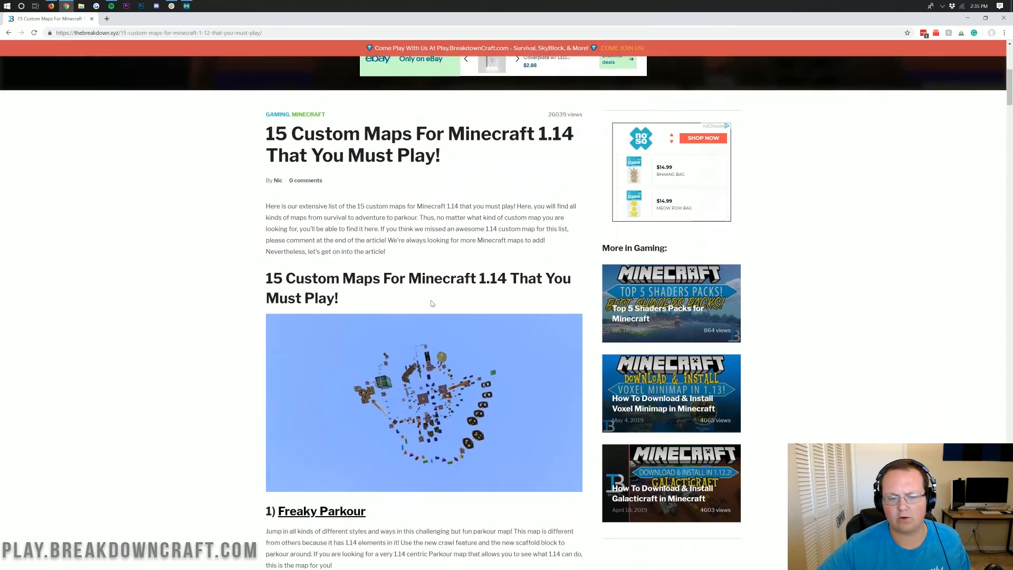
scroll(down, 3)
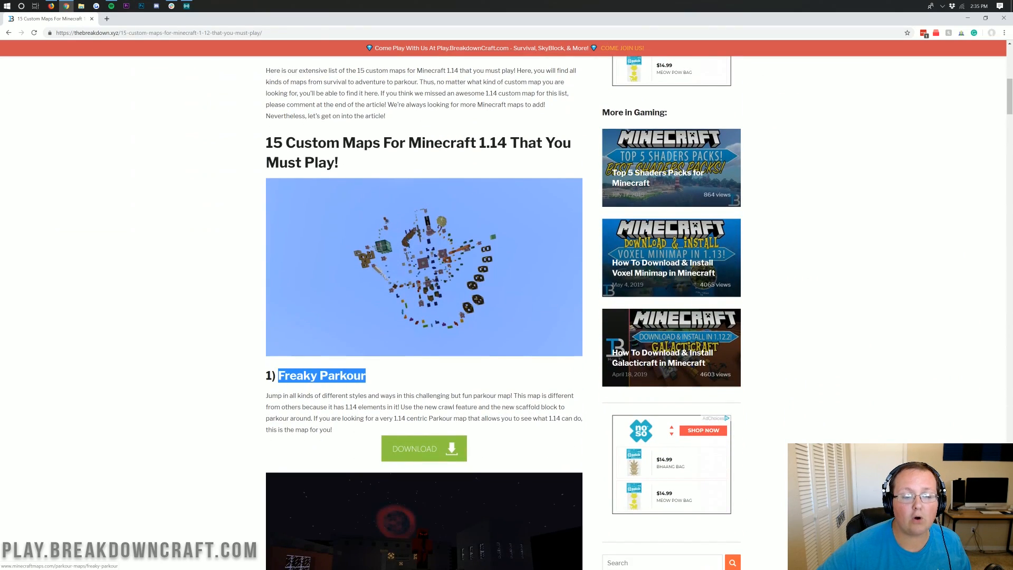
scroll(down, 3)
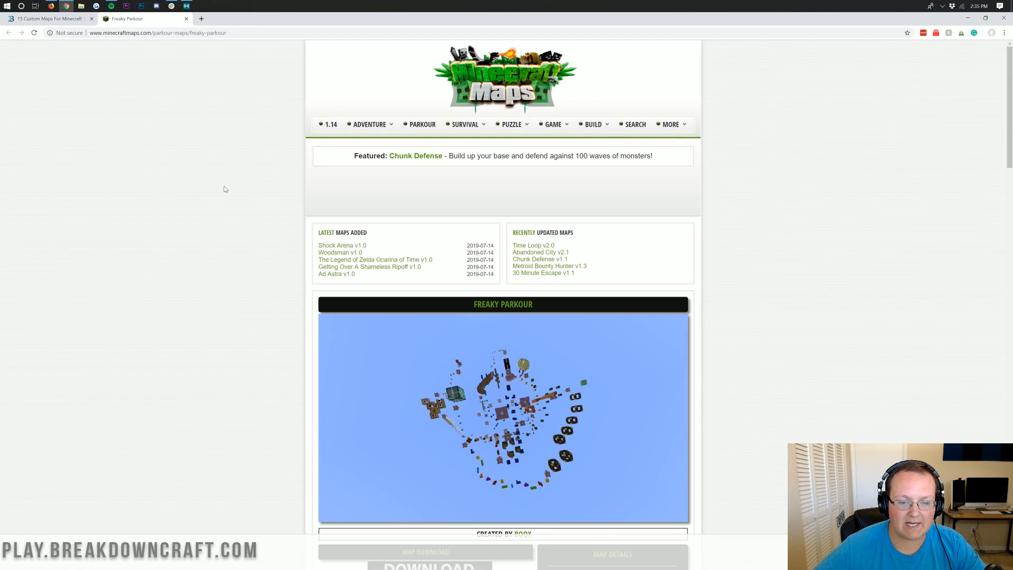
Download the Freaky Parkour map from its MinecraftMaps.com page
scroll(down, 3)
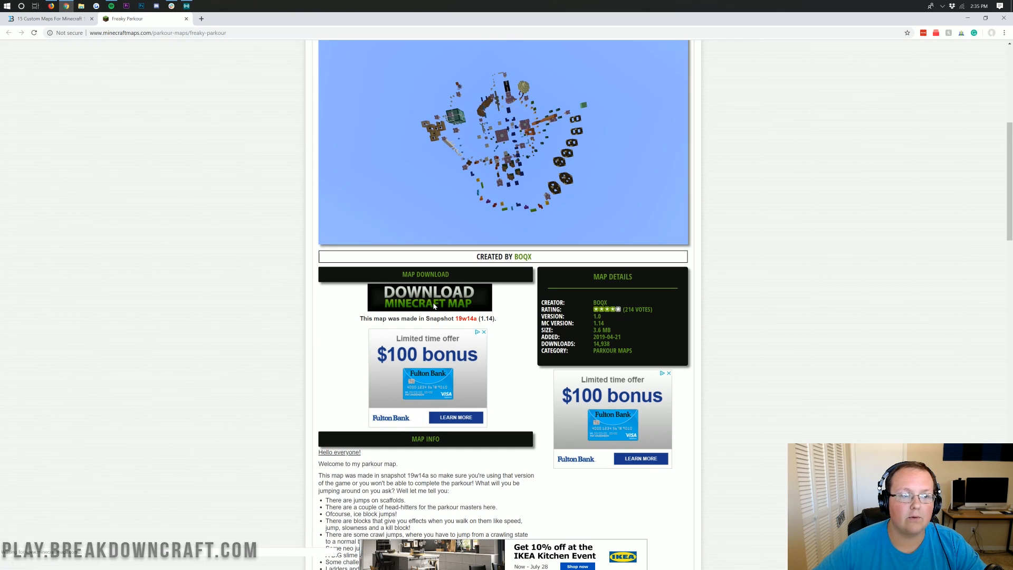
click(430, 297)
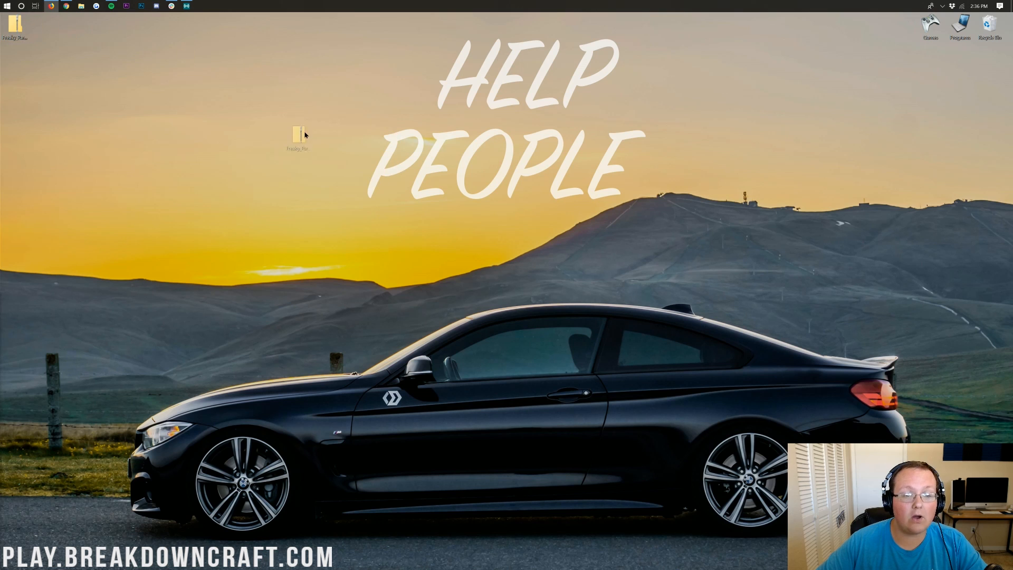
Move the map zip to the desktop's top centre and open Downloads via Start search
drag(297, 136, 369, 110)
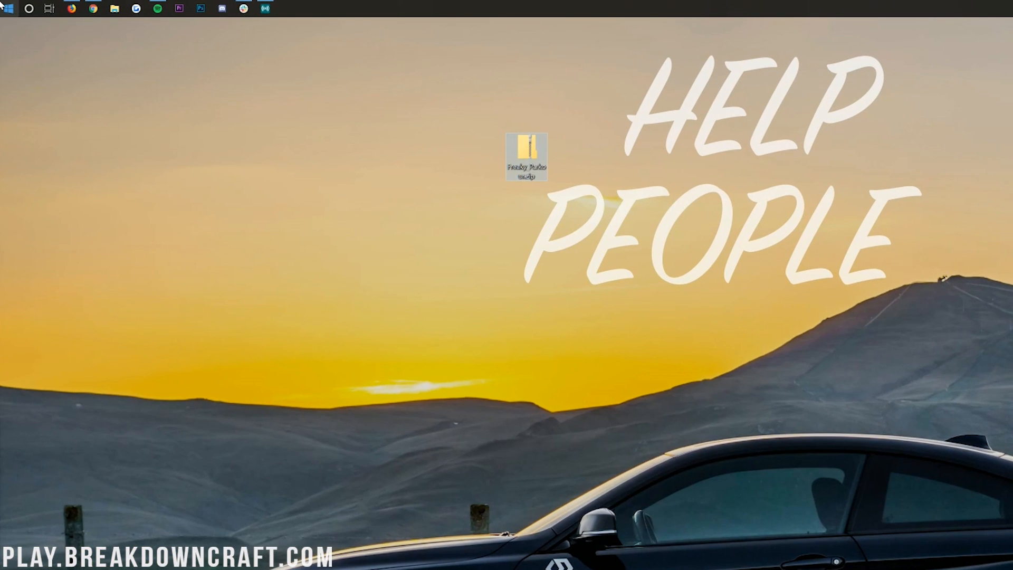
click(9, 9)
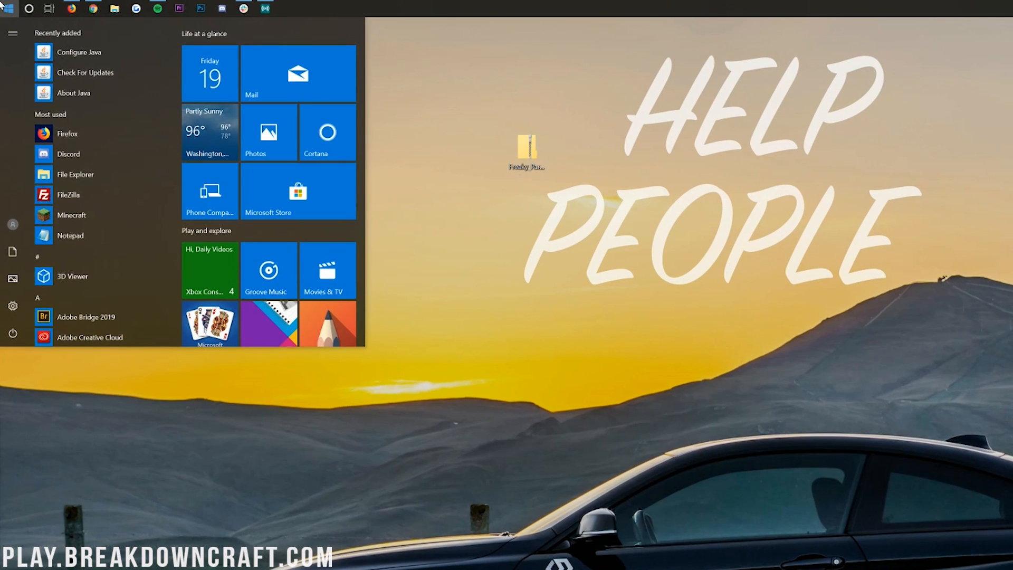
text(downloads)
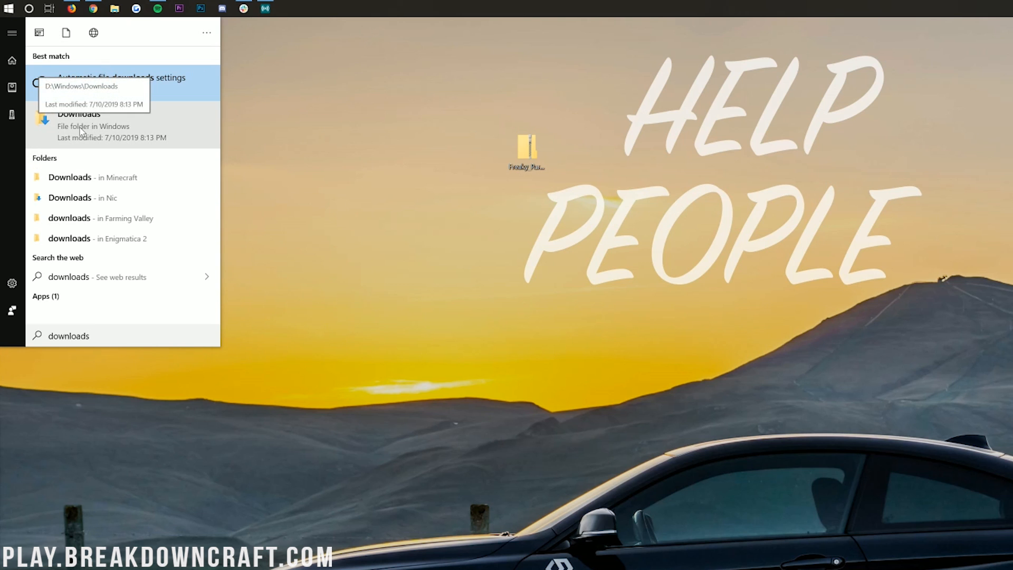
click(78, 114)
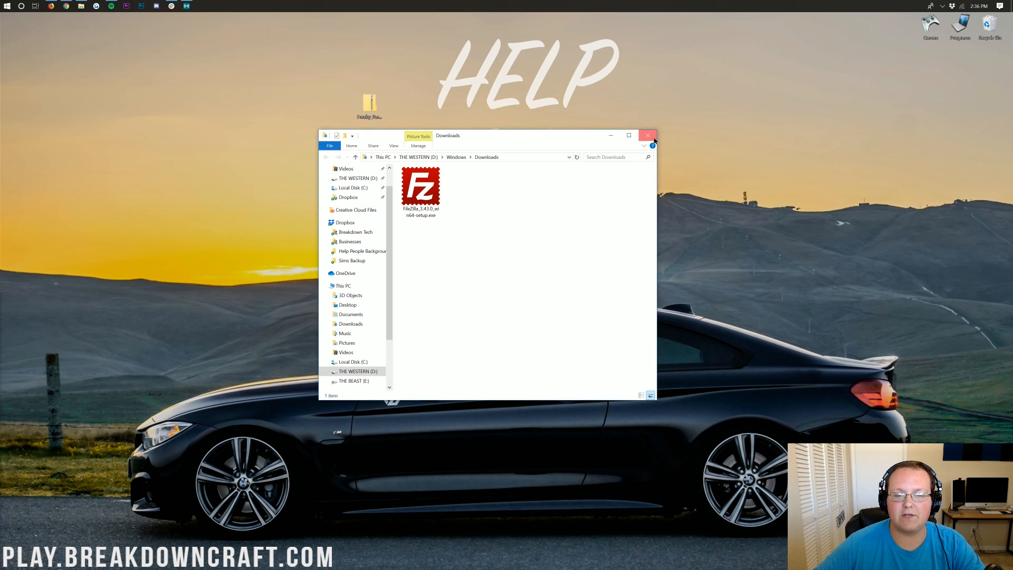
Extract All from the map zip into a desktop Freaky_Parkour folder, then close its window
right_click(369, 103)
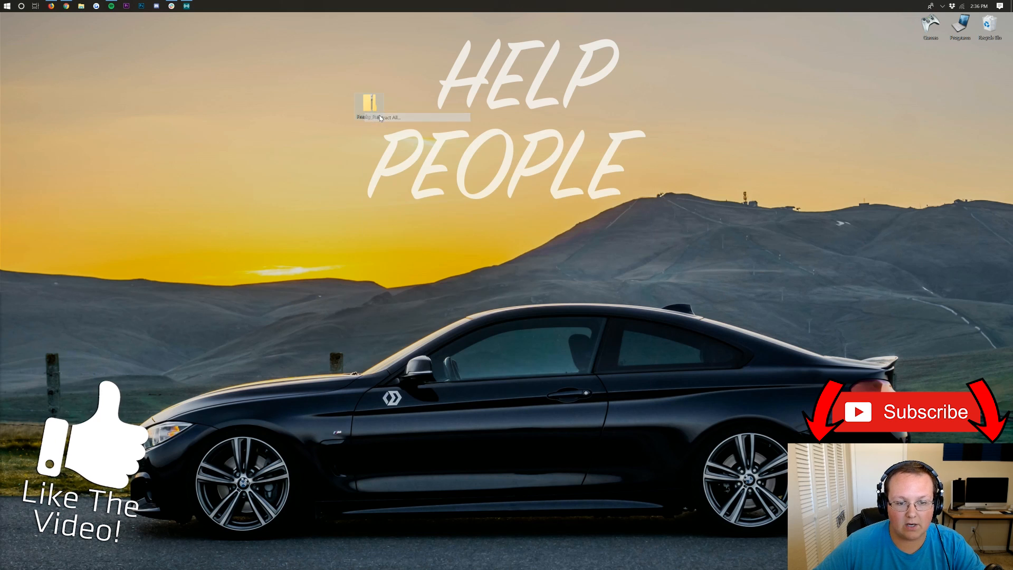
click(387, 117)
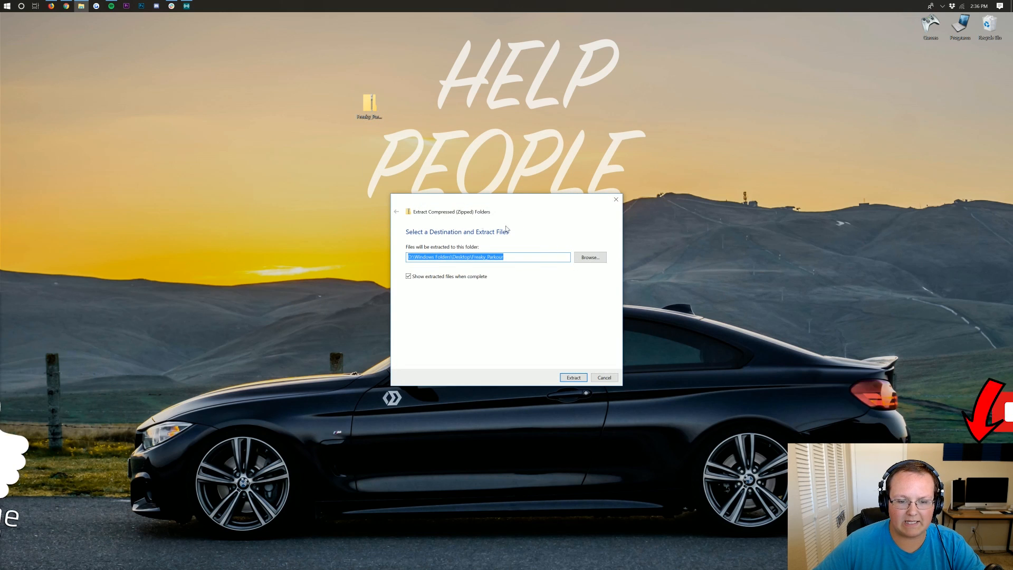
click(573, 378)
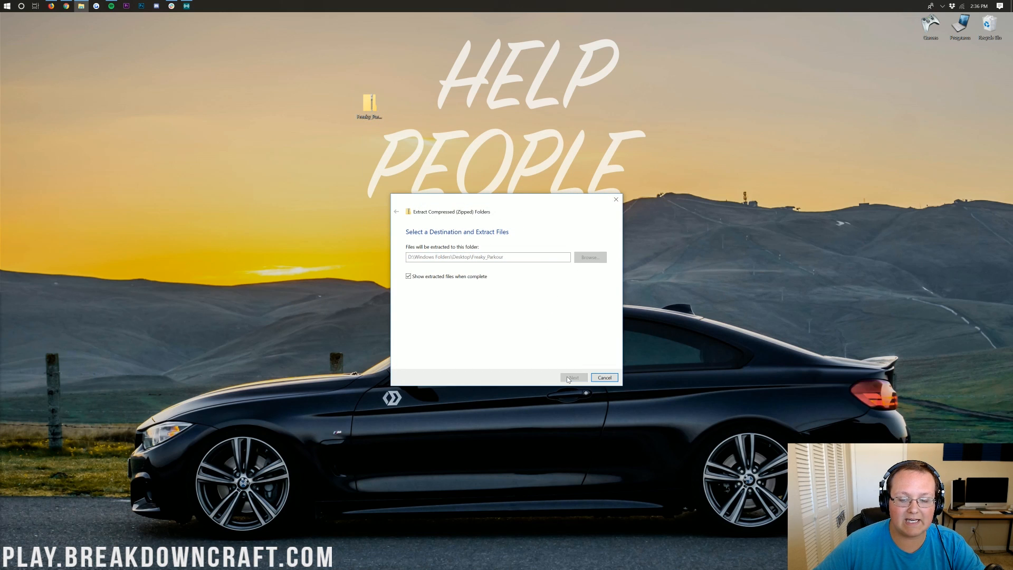
click(573, 377)
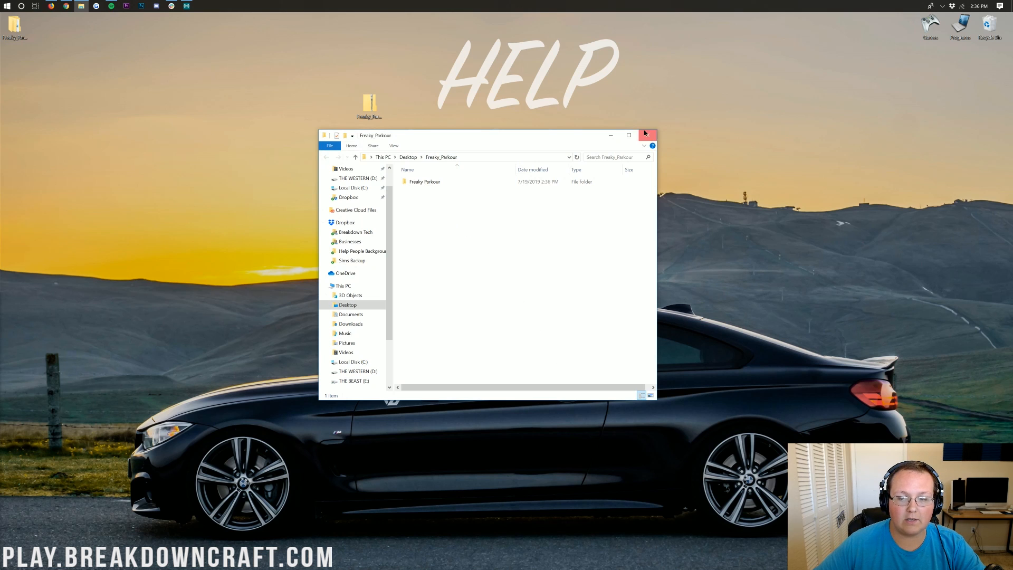
click(648, 135)
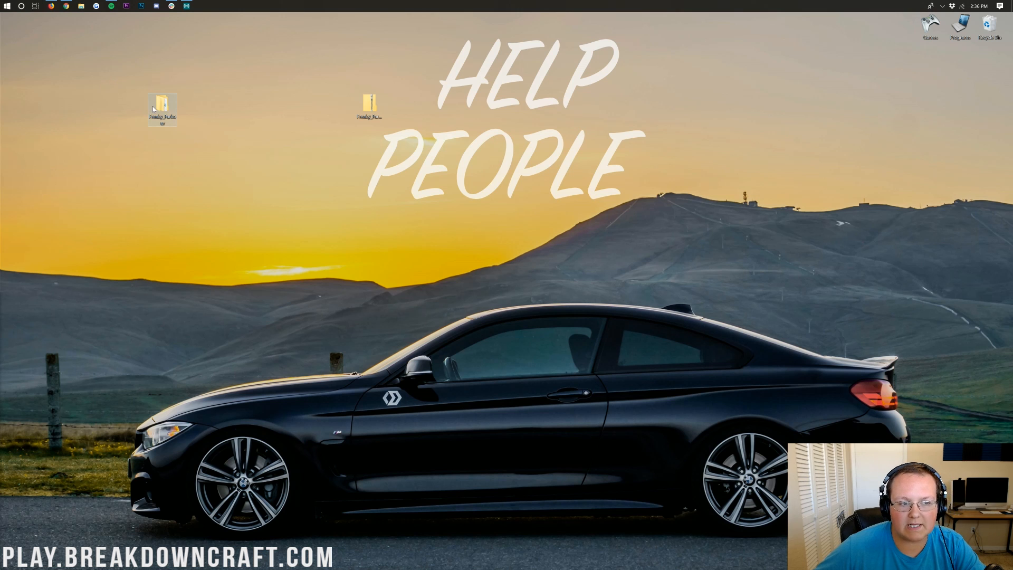
Open Freaky_Parkour and its inner Freaky Parkour folder to view the map files
double_click(162, 105)
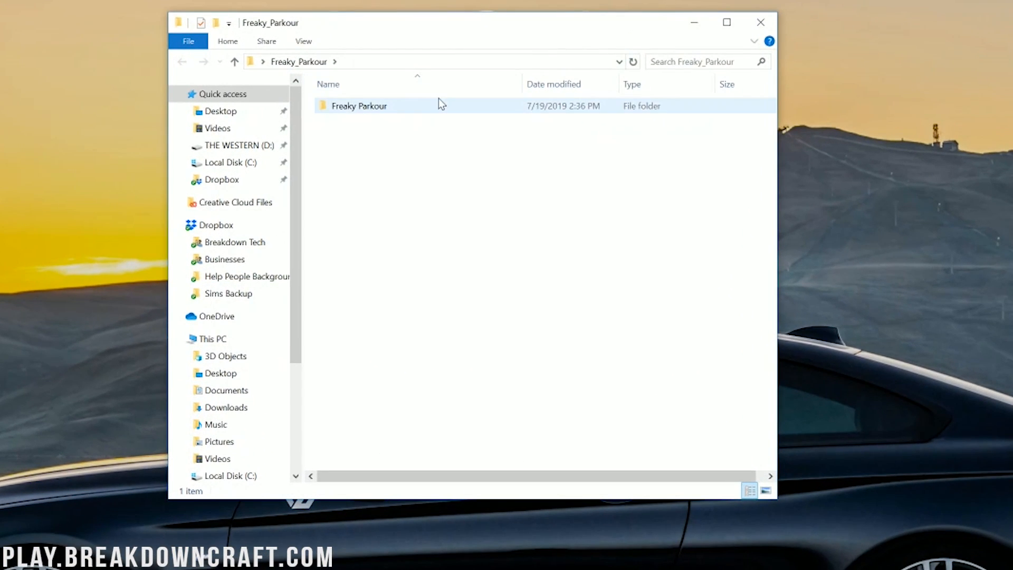
click(359, 106)
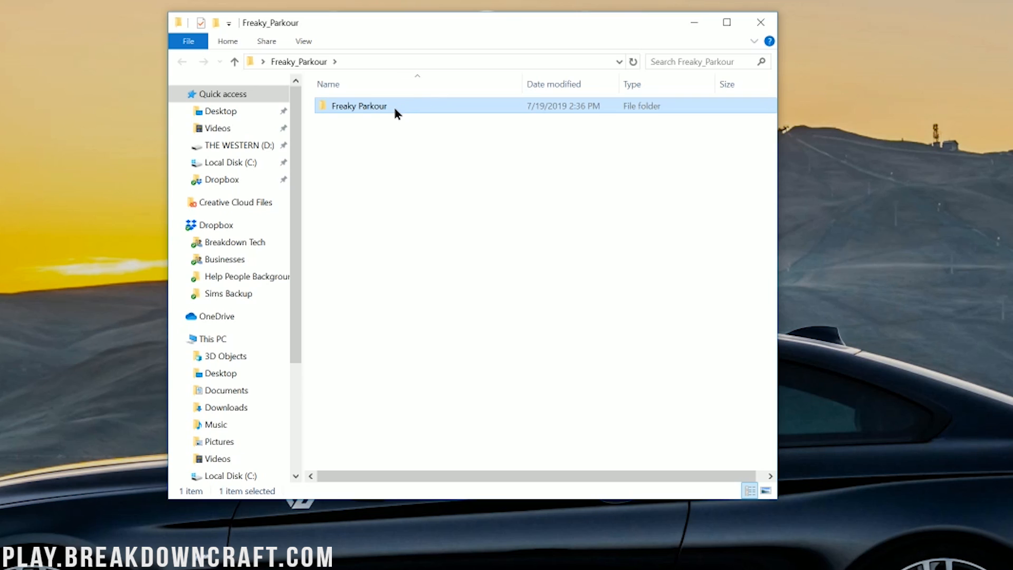
double_click(359, 106)
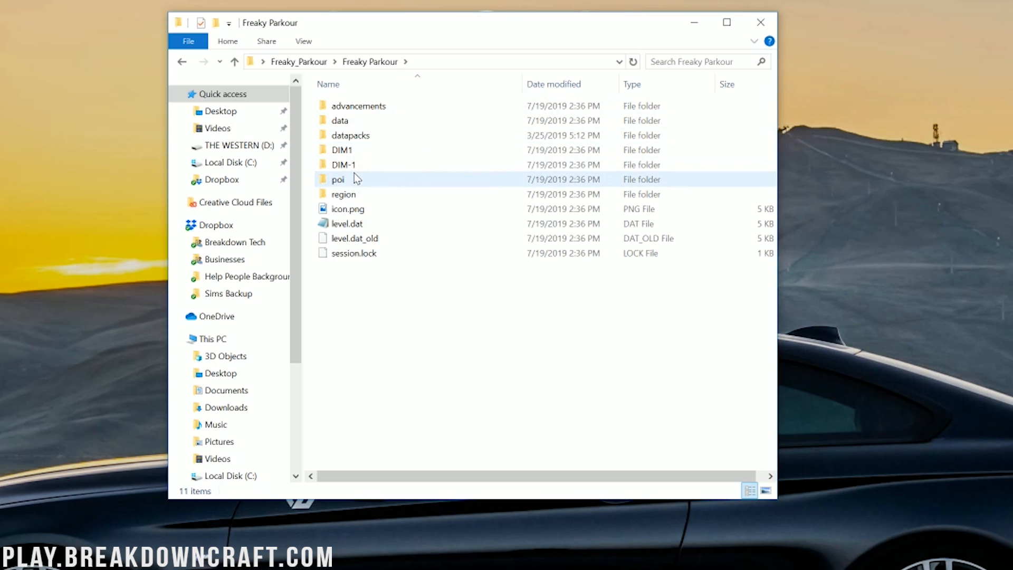
key(ctrl+a)
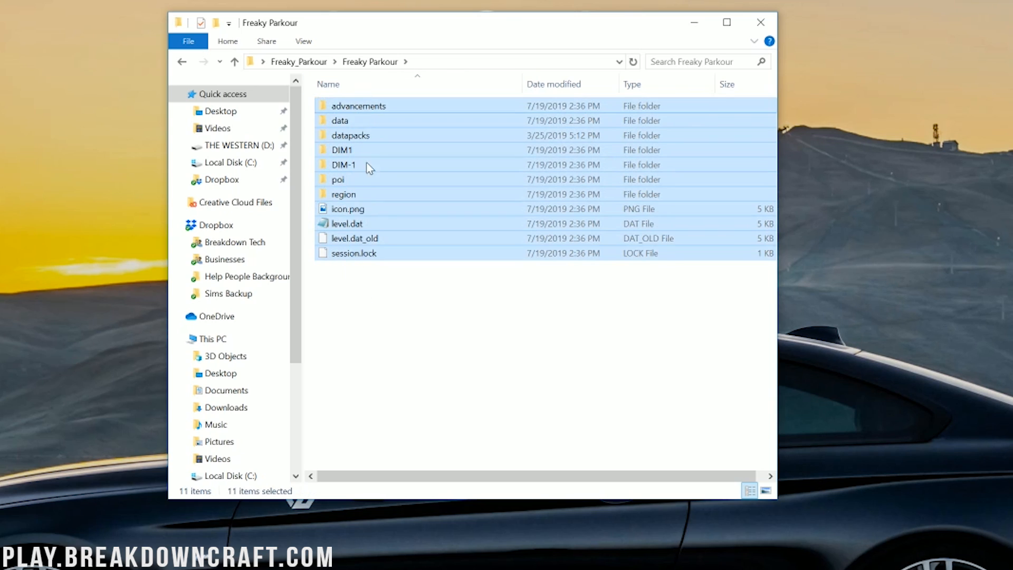
click(347, 224)
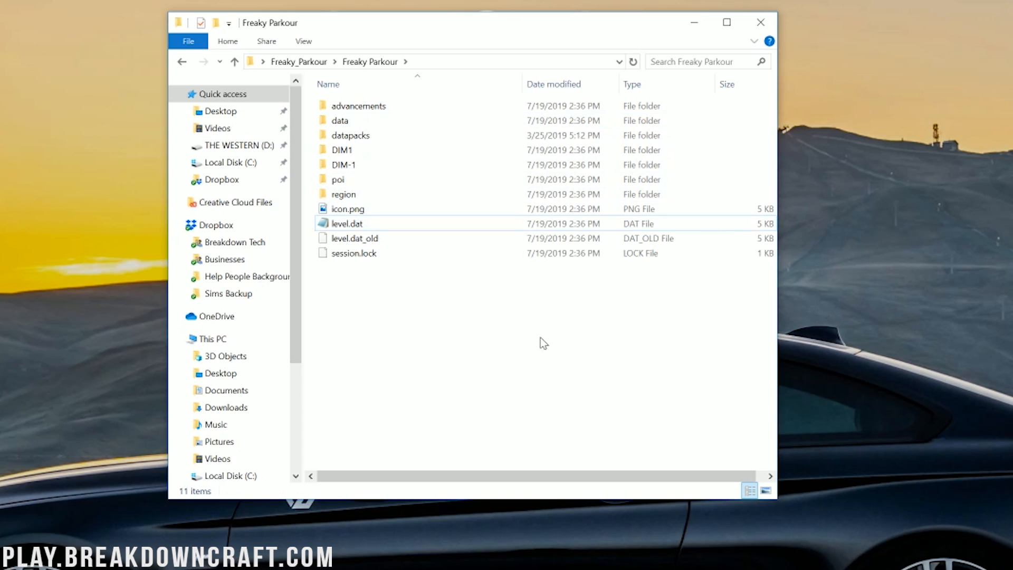
mouse_move(420, 349)
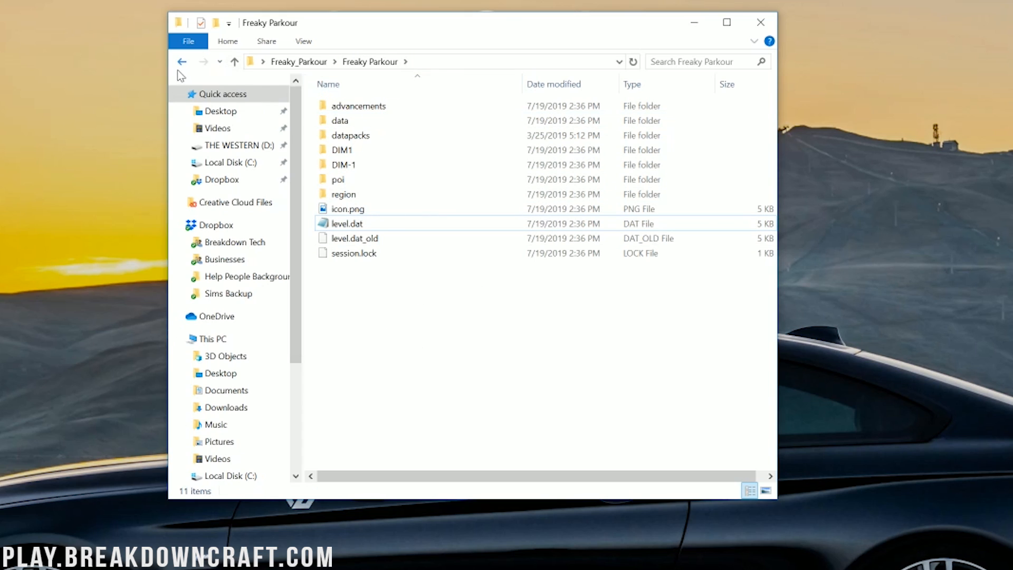
mouse_move(183, 61)
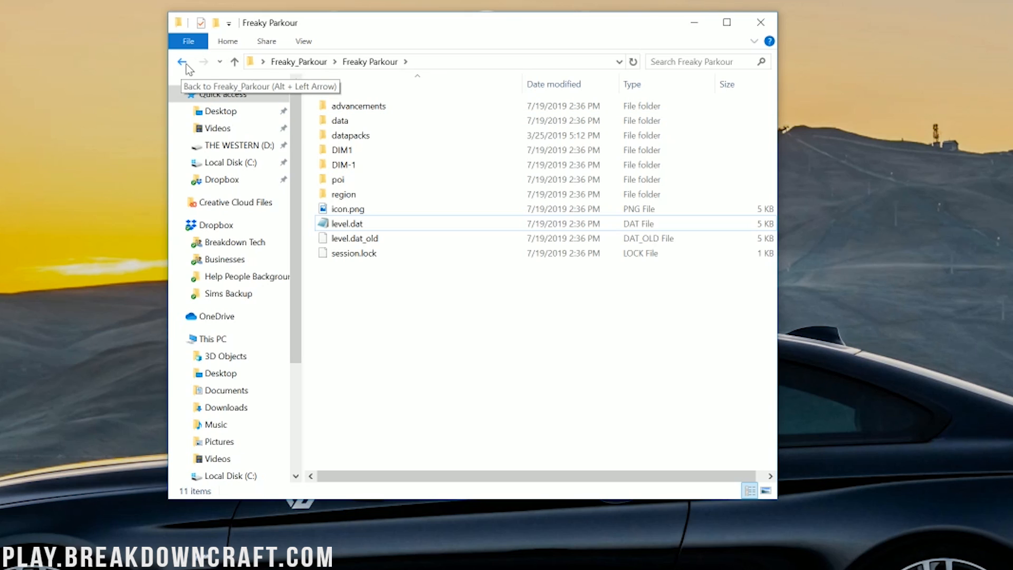
mouse_move(192, 64)
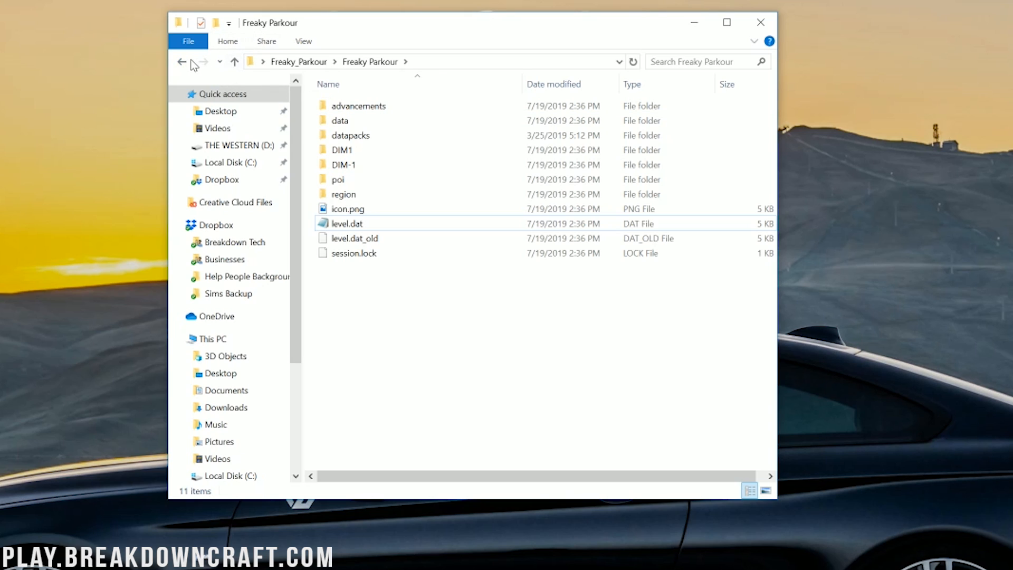
mouse_move(182, 61)
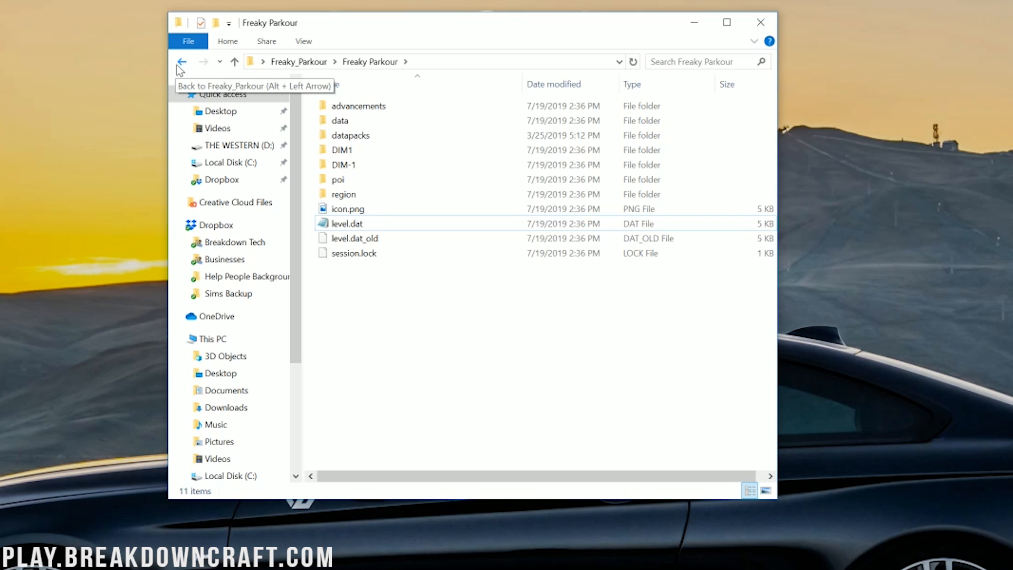
Close the empty Freaky_Parkour folder, clear leftover desktop items, and inspect level.dat and datapacks
click(182, 61)
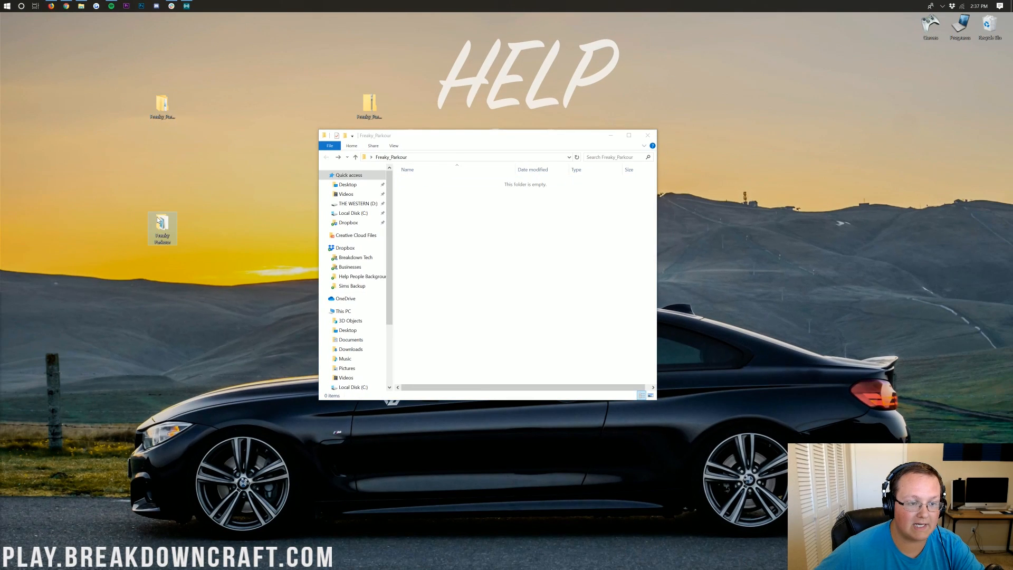
click(648, 135)
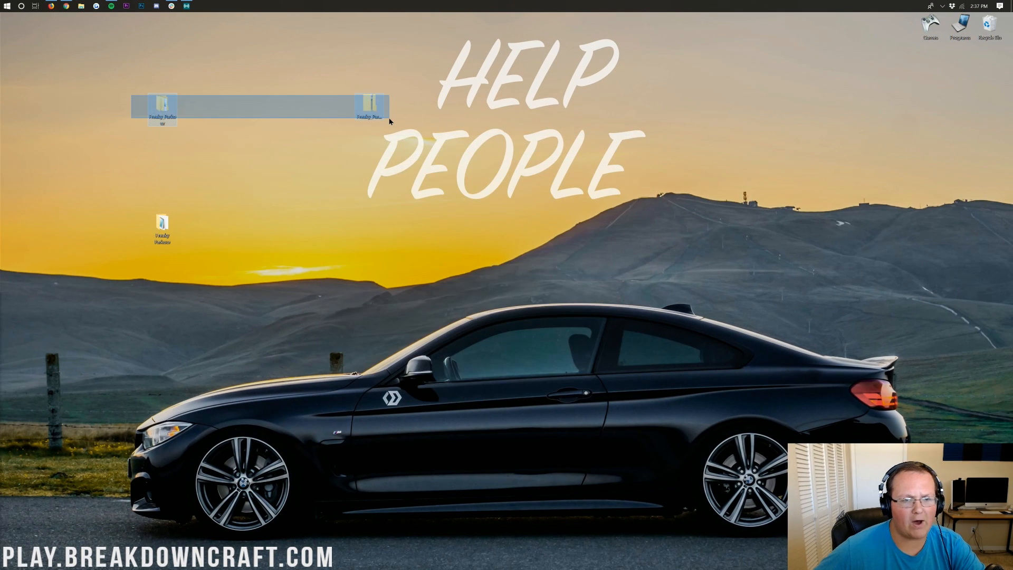
right_click(370, 106)
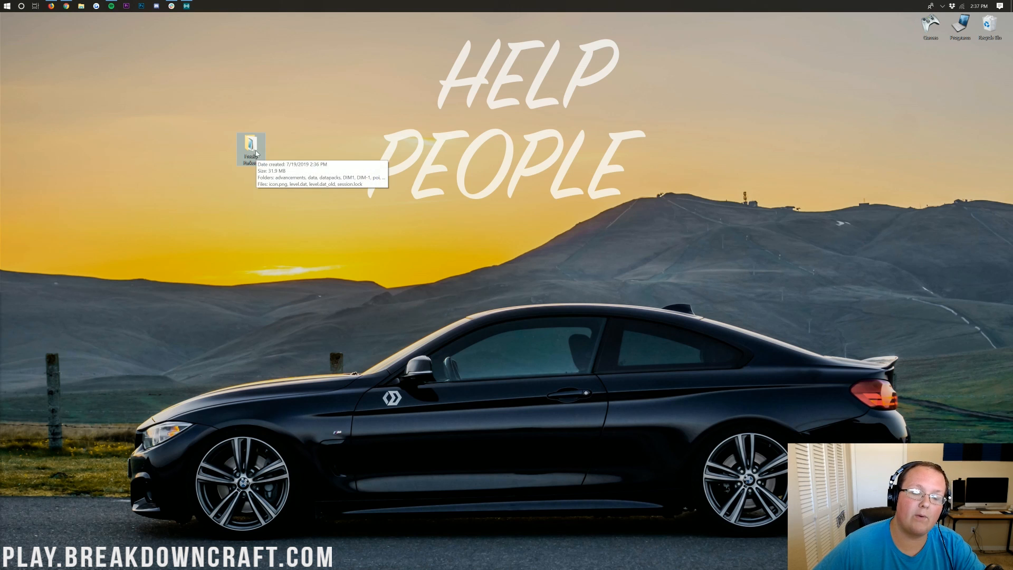
double_click(250, 146)
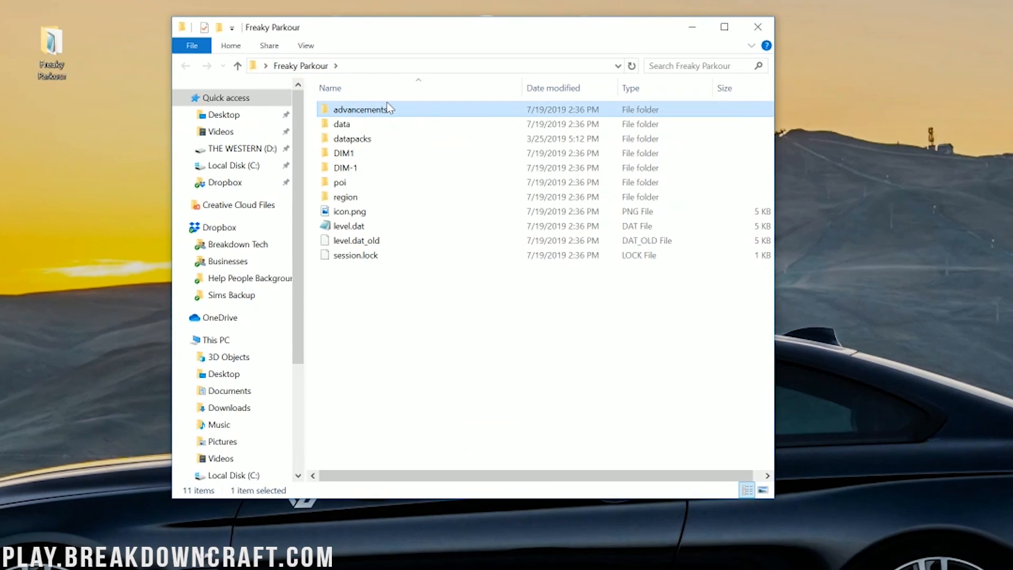
click(349, 225)
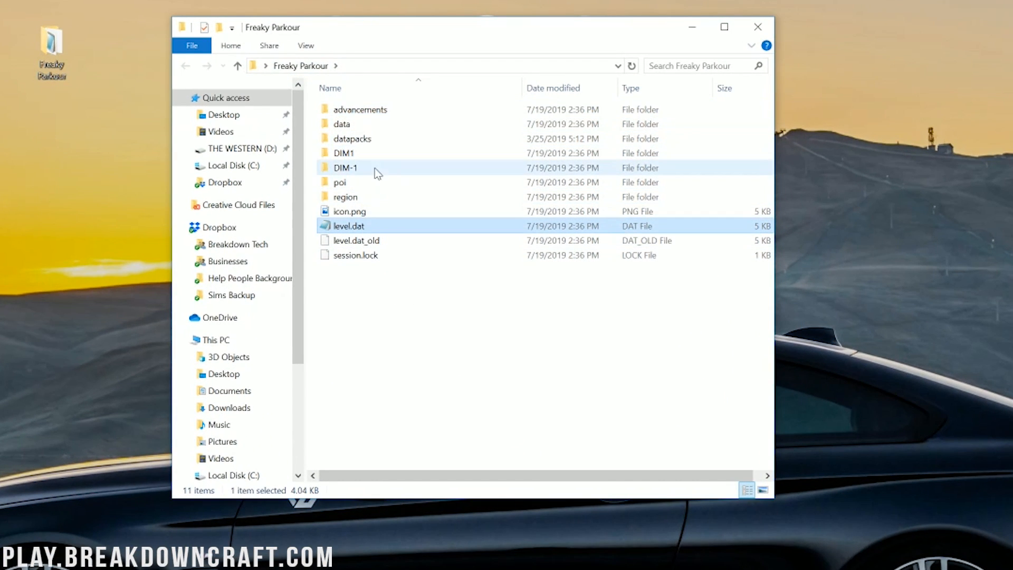
click(352, 139)
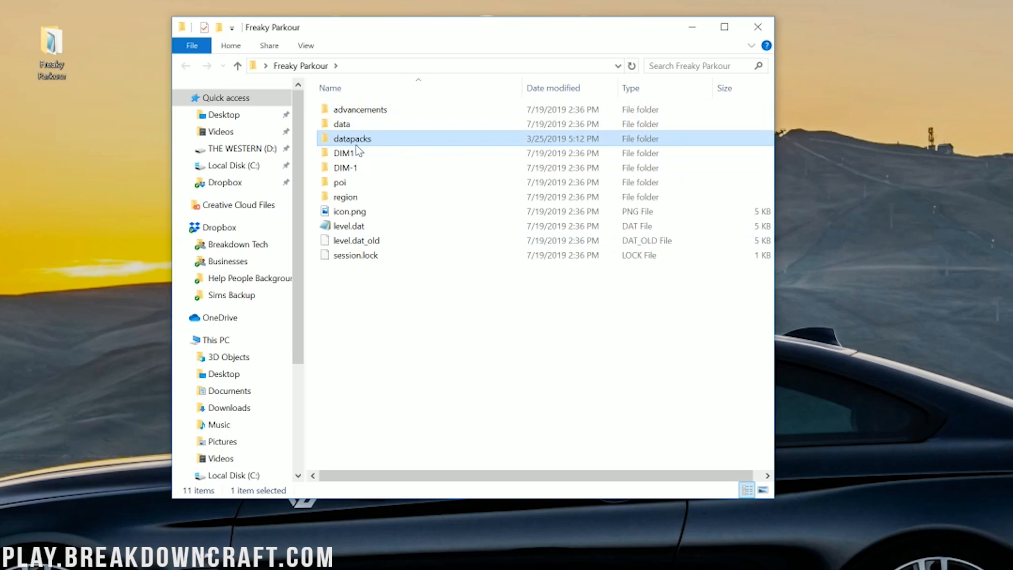
click(413, 336)
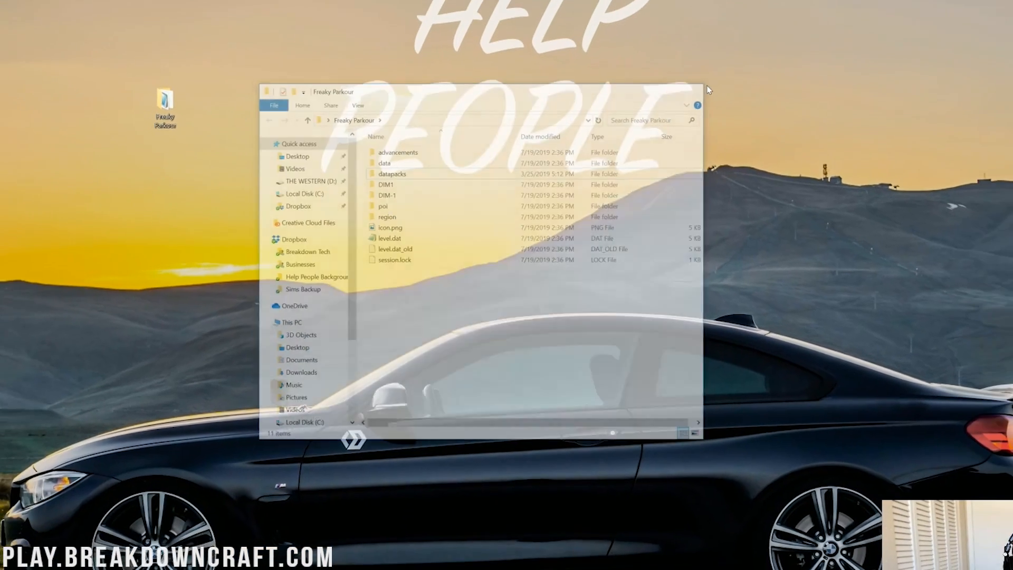
Close the map folder and open Run from Start with %appdata% entered
click(697, 105)
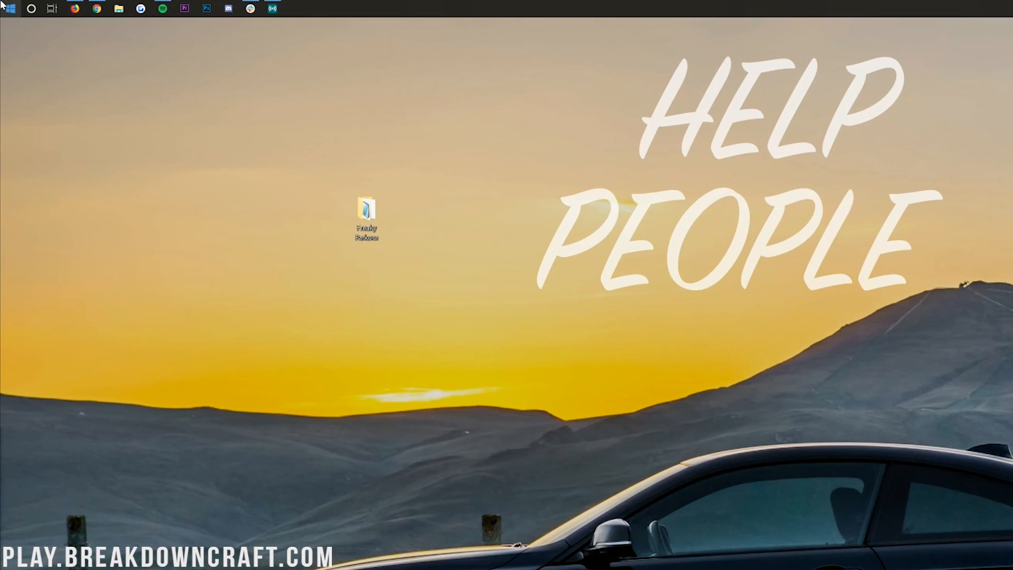
click(9, 9)
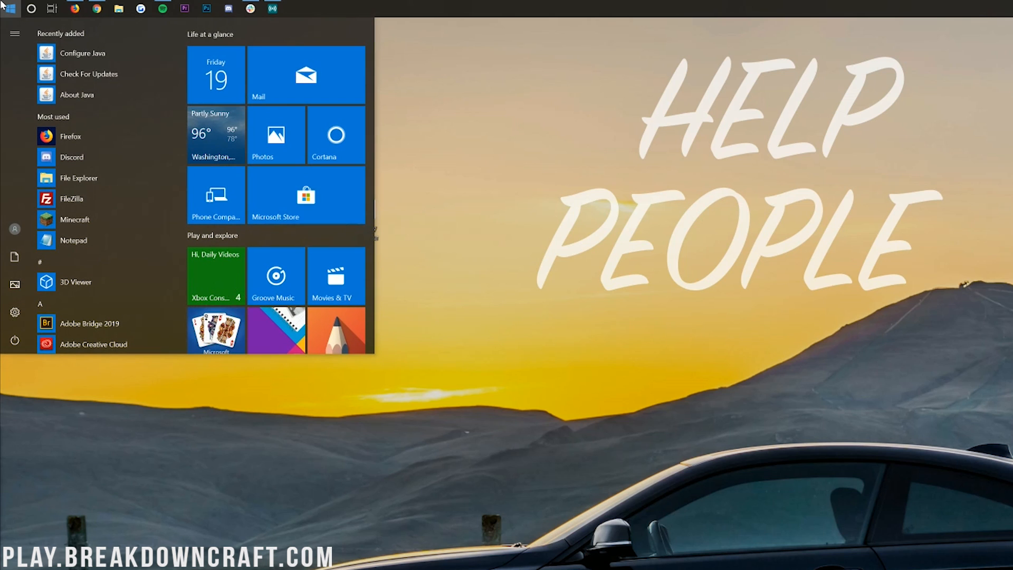
text(run)
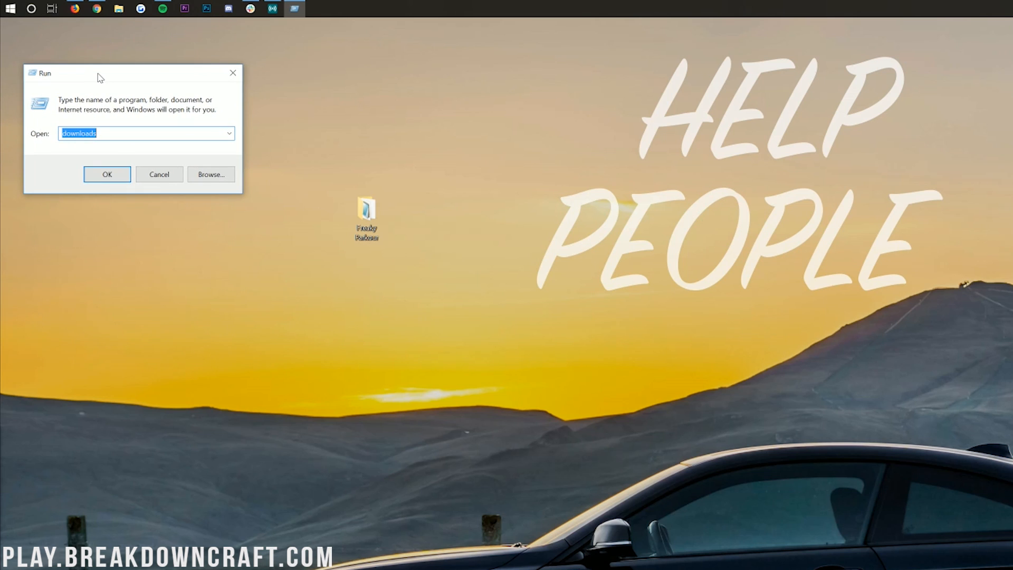
text(%appdata%)
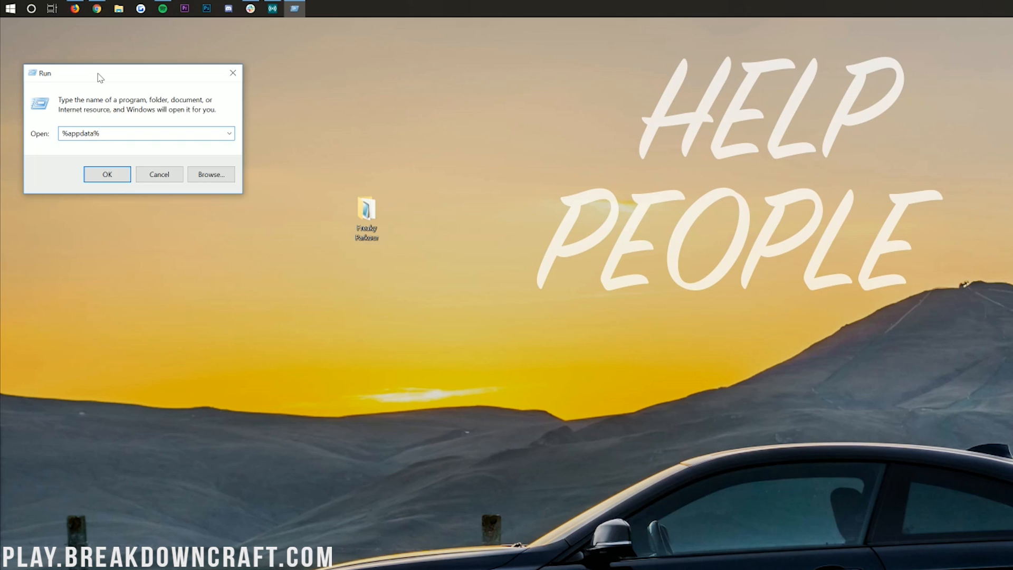
Open Roaming\.minecraft\saves and drag the desktop Freaky Parkour folder into it
click(107, 175)
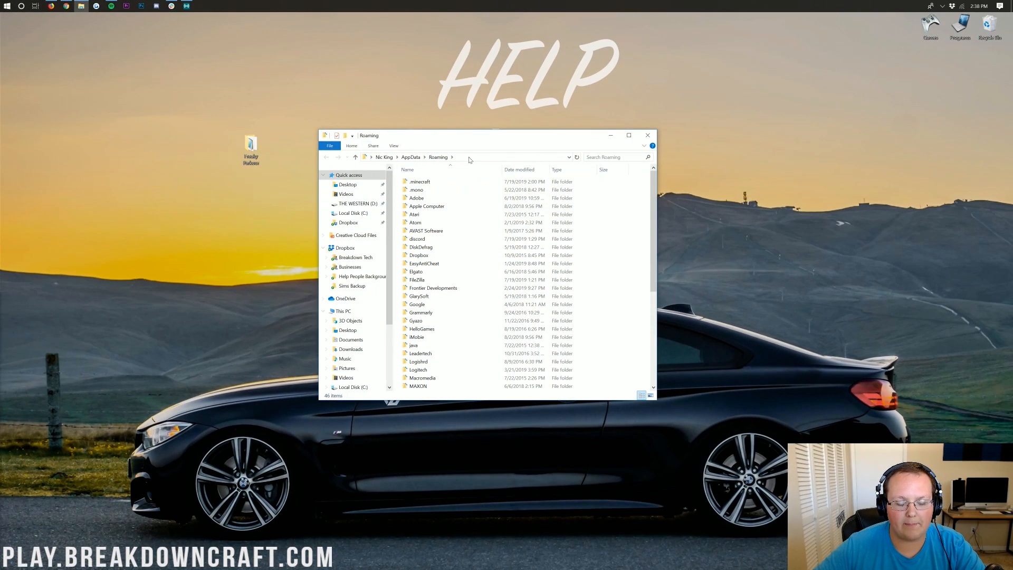
click(420, 181)
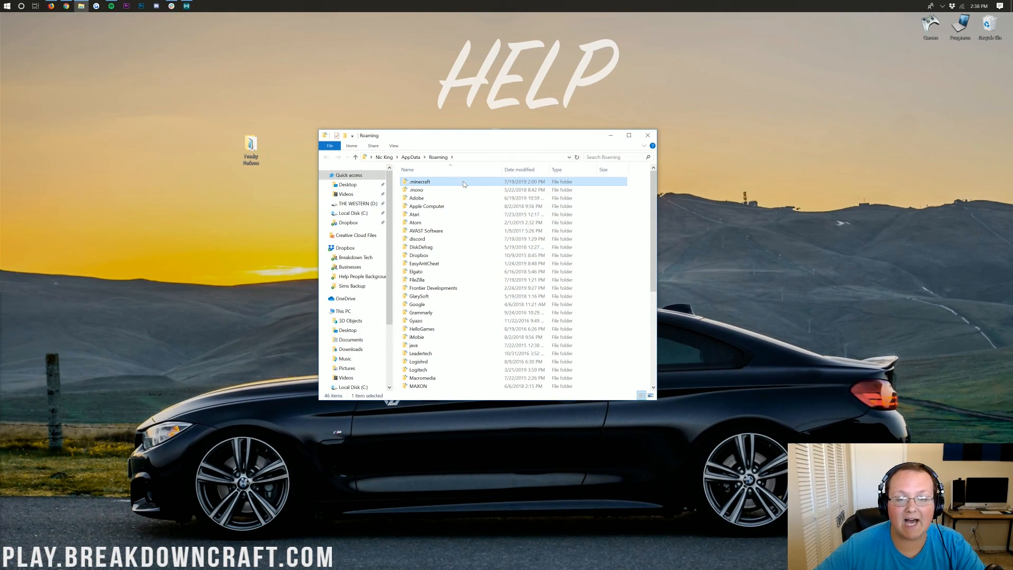
double_click(420, 181)
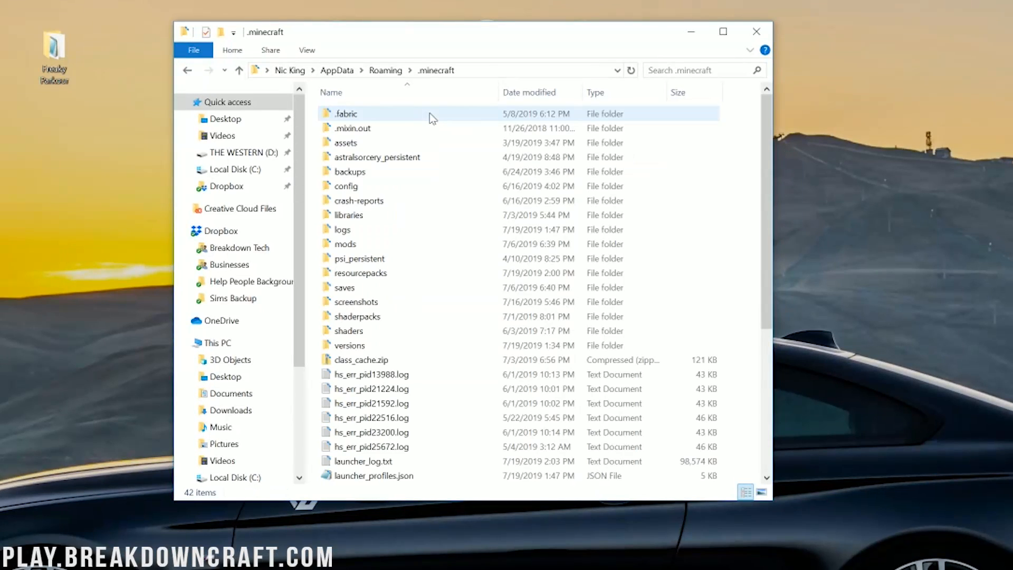
click(353, 127)
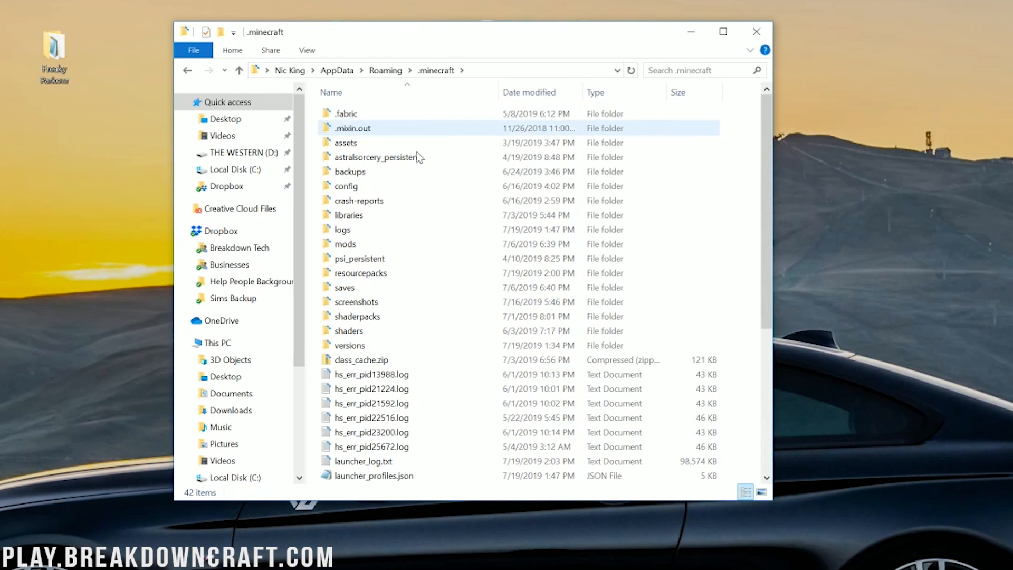
click(344, 287)
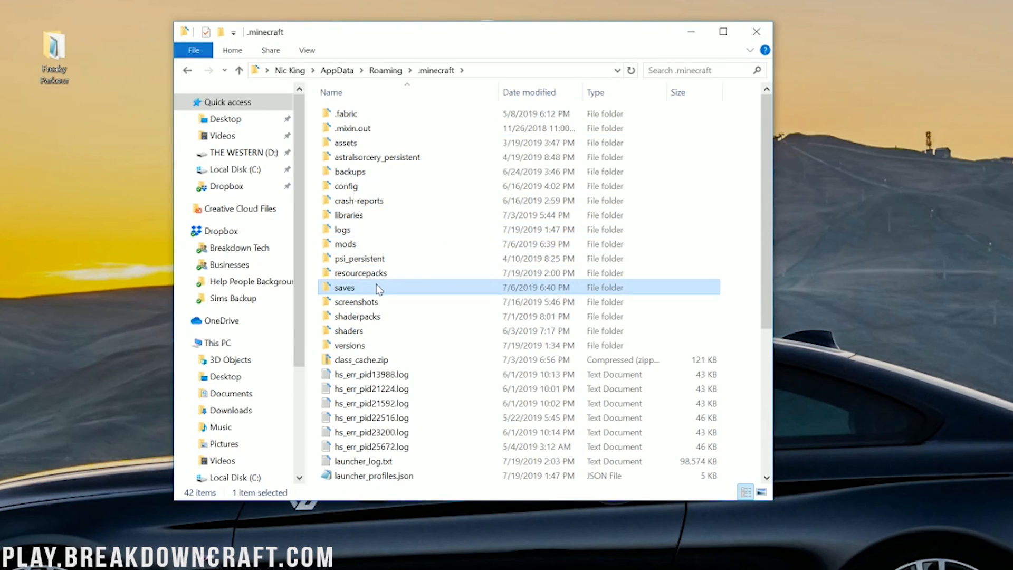
double_click(345, 288)
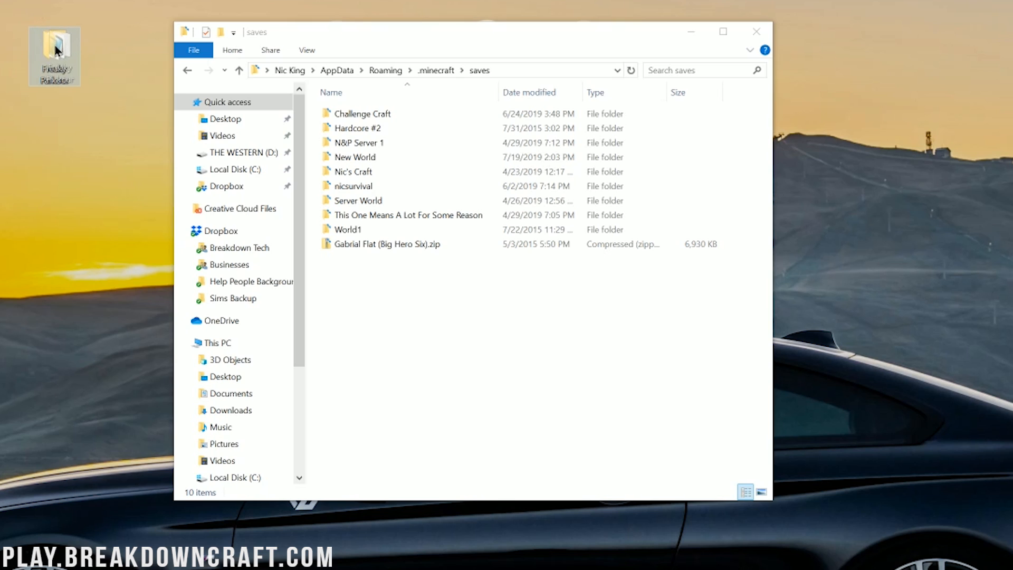
drag(54, 49, 521, 342)
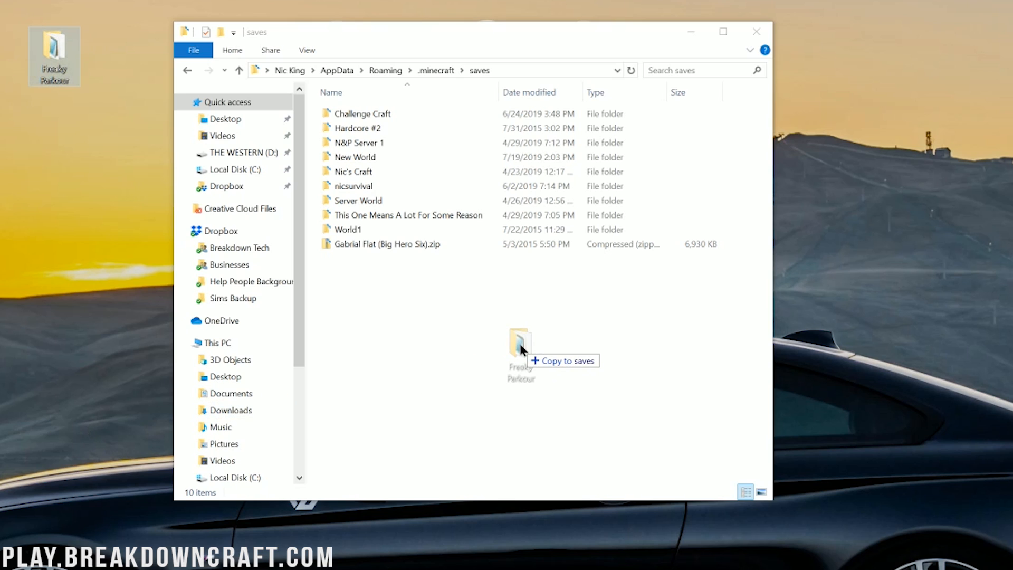
drag(521, 337, 362, 128)
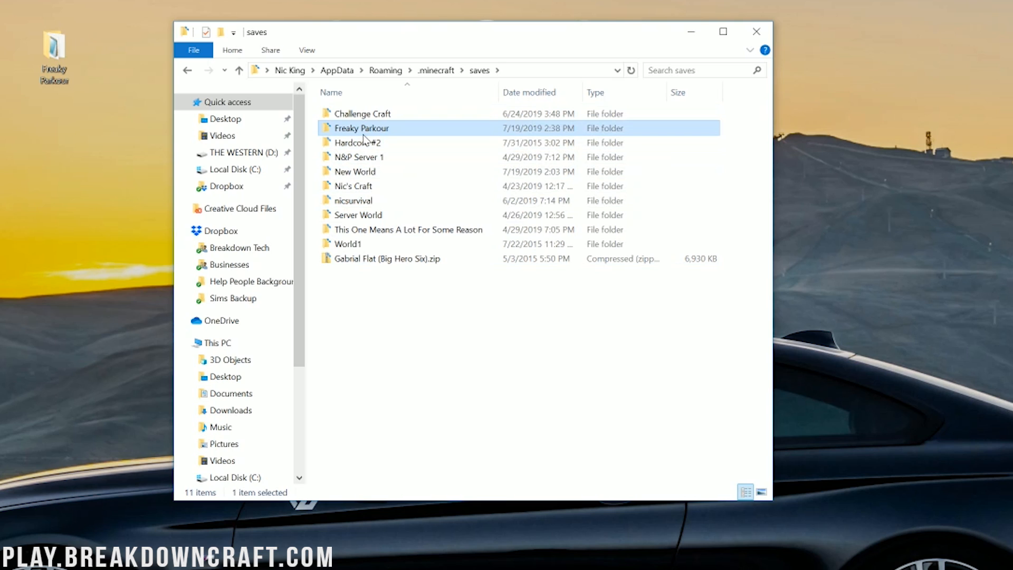
Open Freaky Parkour in saves and check data, level.dat and DIM1 sit directly inside
double_click(362, 127)
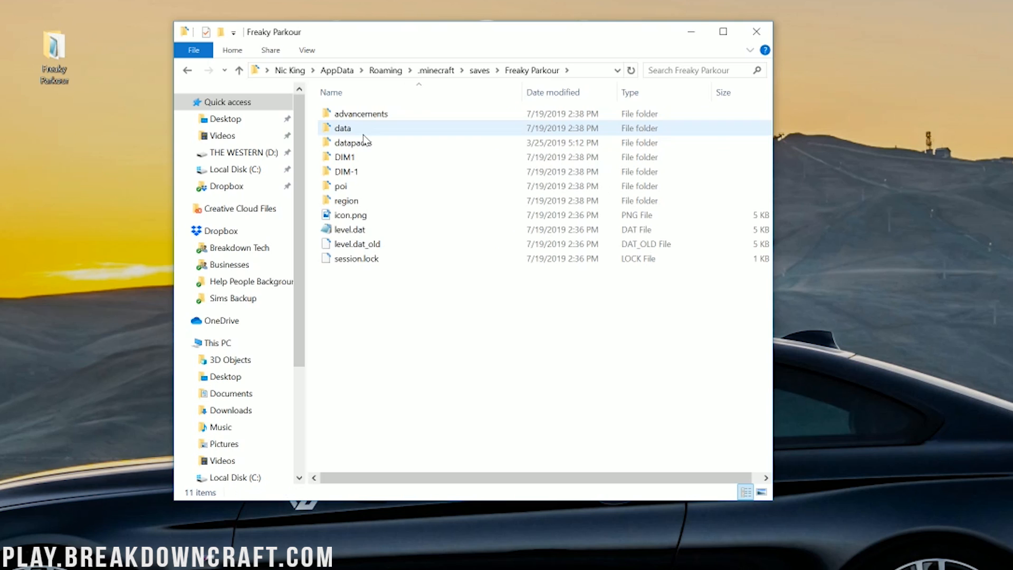
click(352, 142)
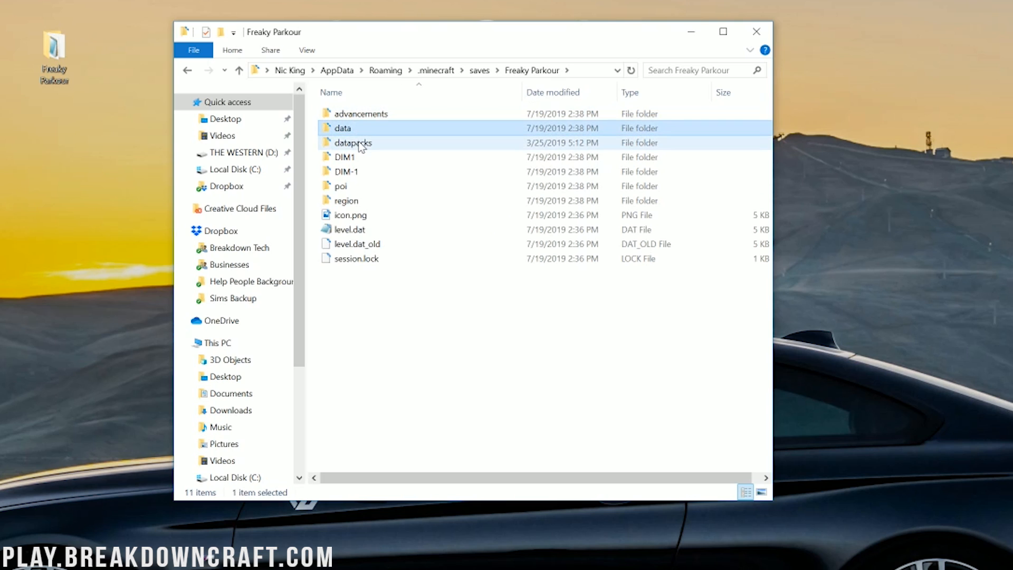
click(349, 230)
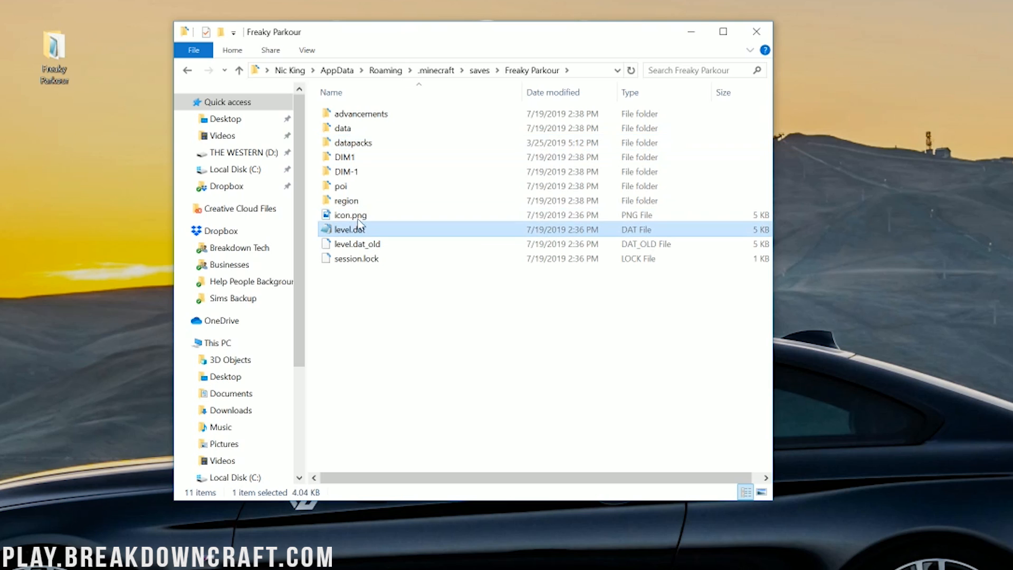
click(345, 157)
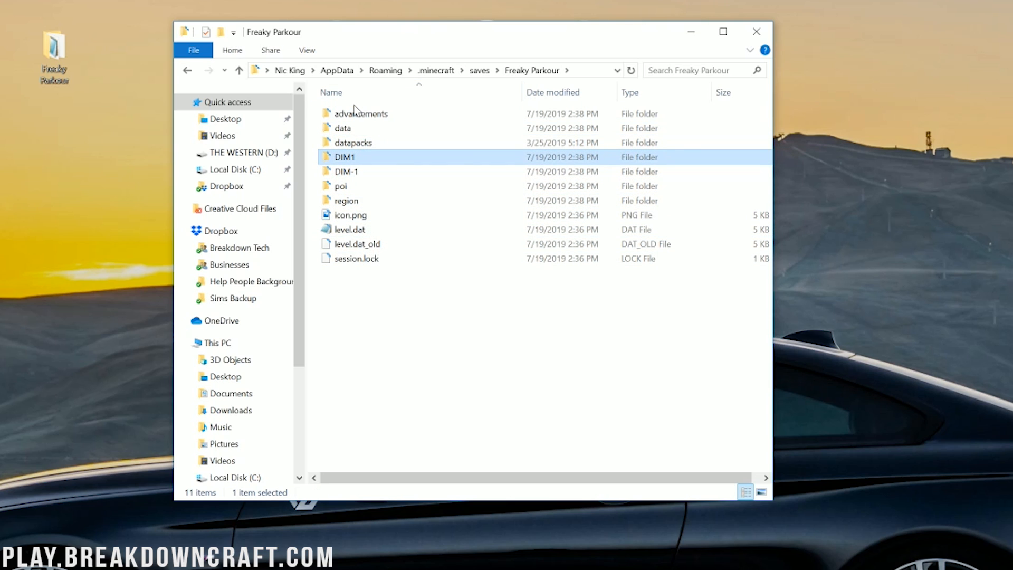
mouse_move(359, 155)
text(minec)
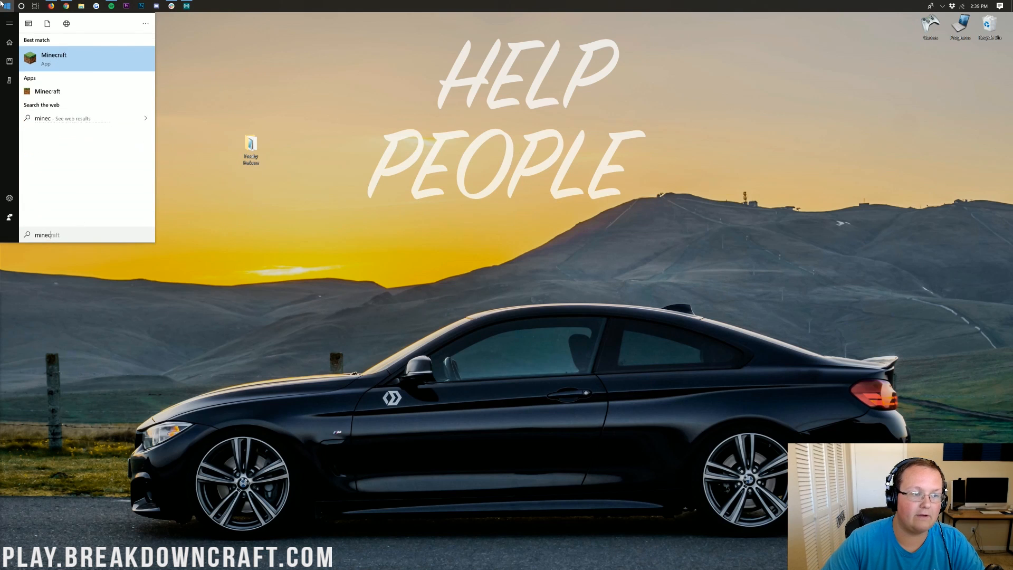
Launch Minecraft from the search results and close Options with Done
click(54, 58)
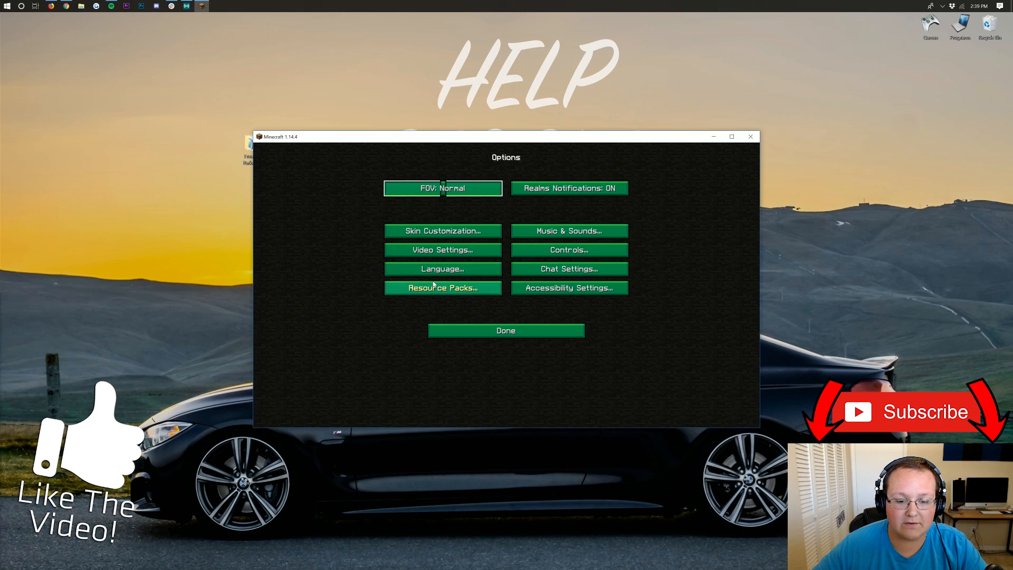
click(442, 287)
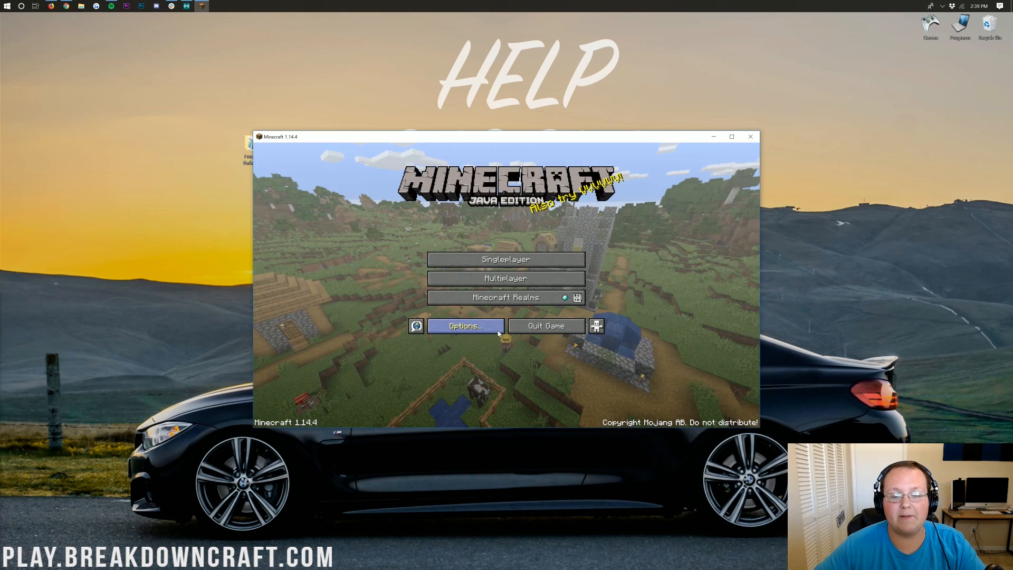
Open Singleplayer and play the Freaky Parkour world, reaching the version-mismatch prompt
click(506, 259)
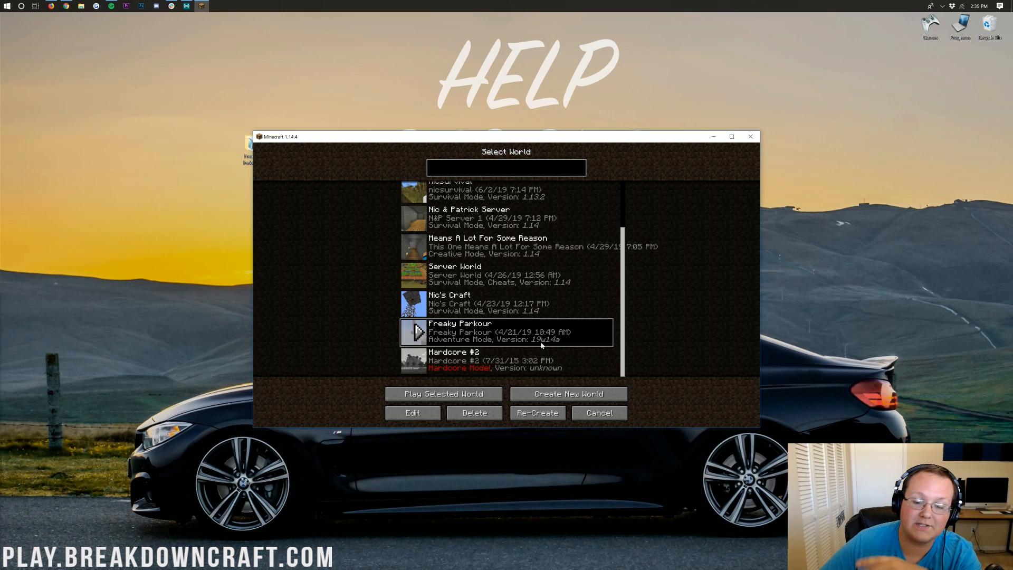
mouse_move(469, 341)
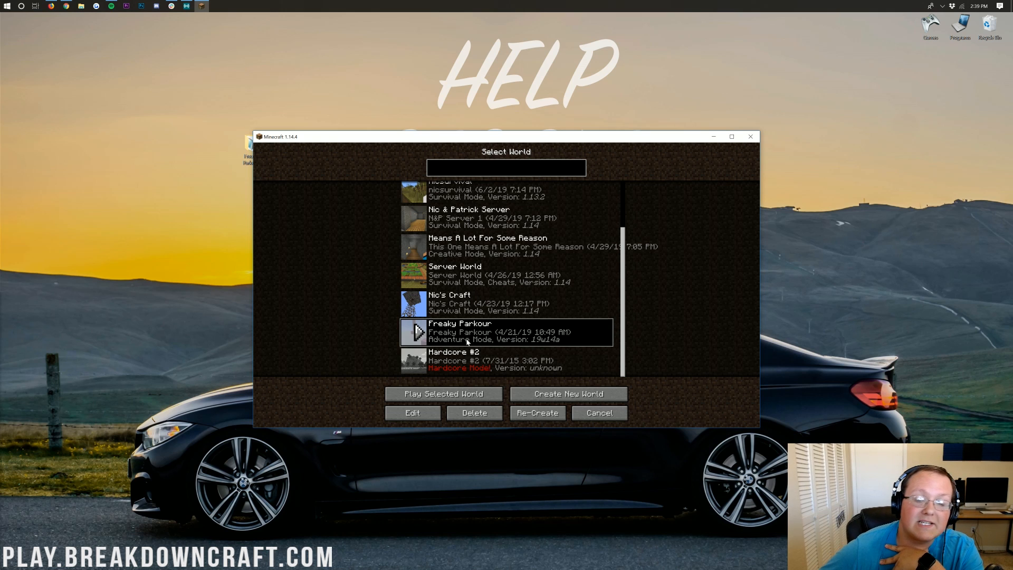
click(443, 394)
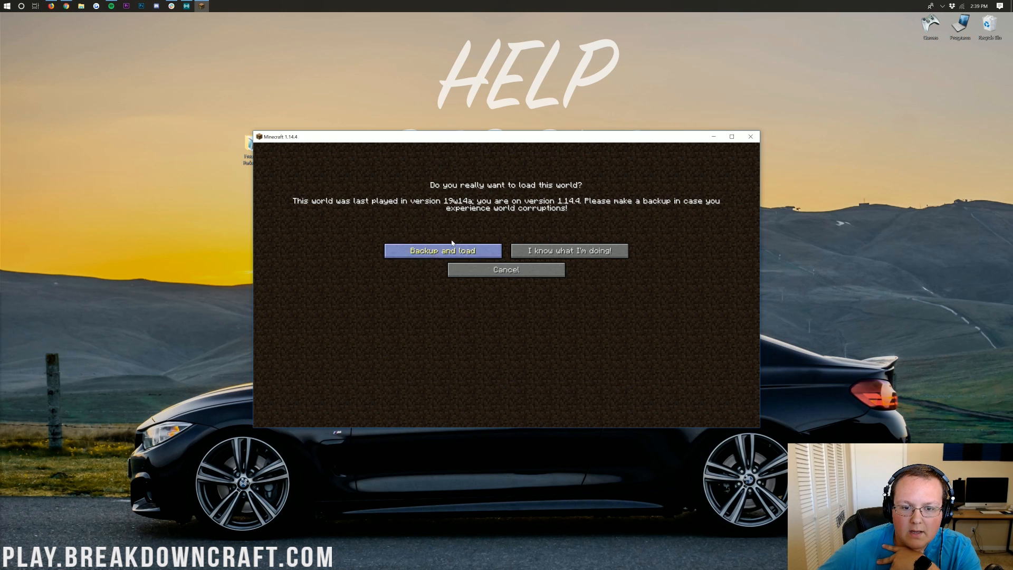